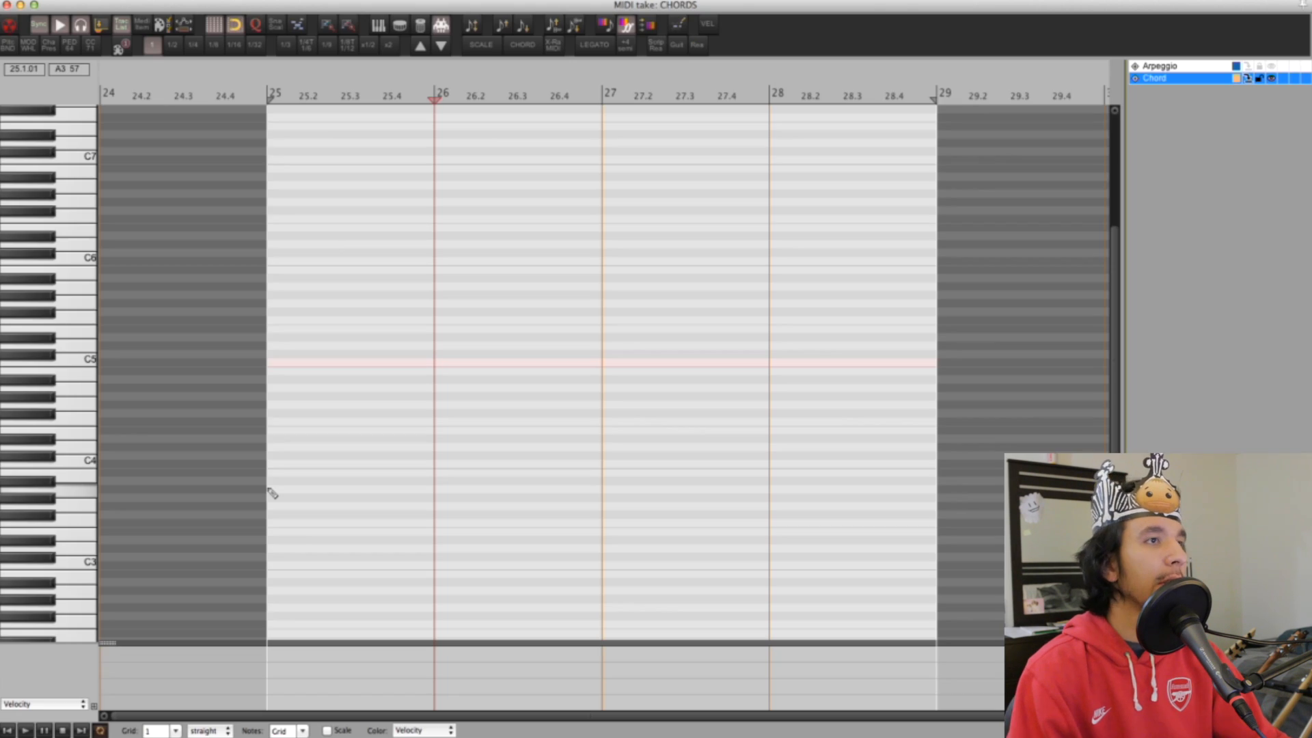
{"action": "mouse_move", "coordinate": [199, 472]}
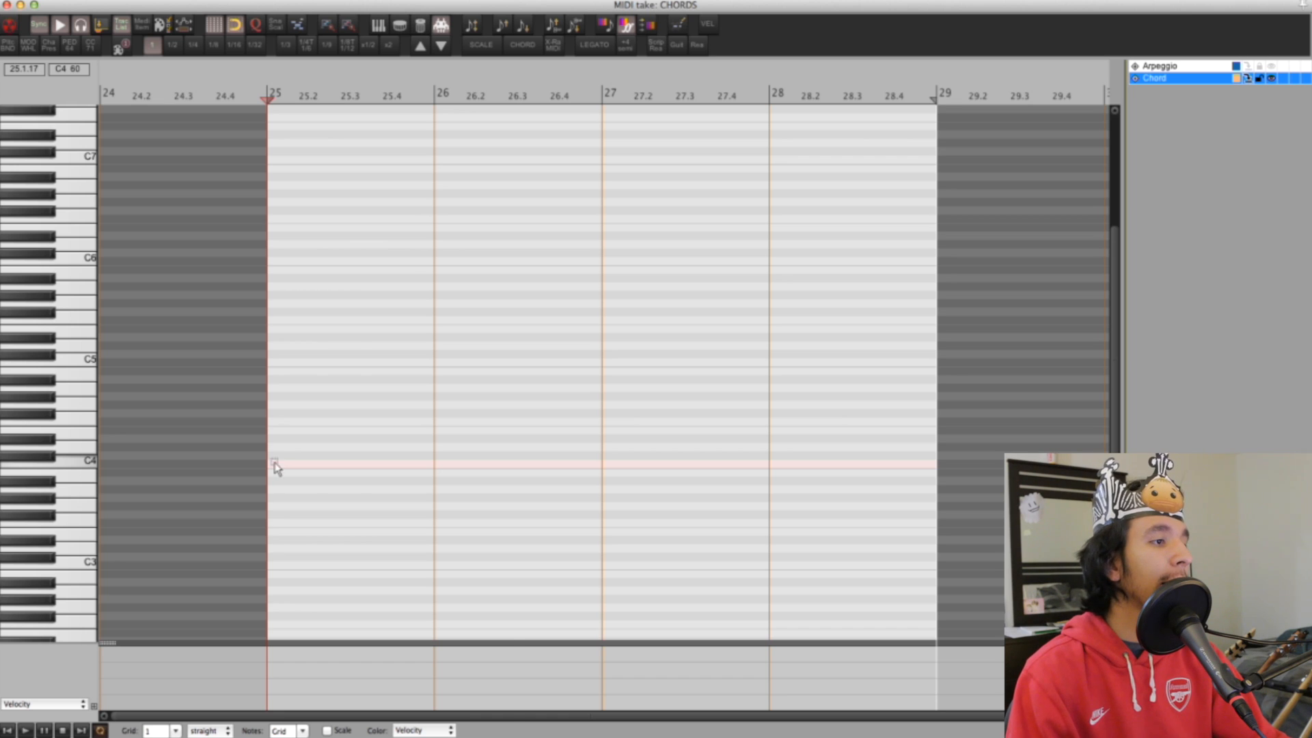
Insert a C major chord rooted on C4 at bar 25 of the Chord take
{"action": "right_click", "coordinate": [273, 468]}
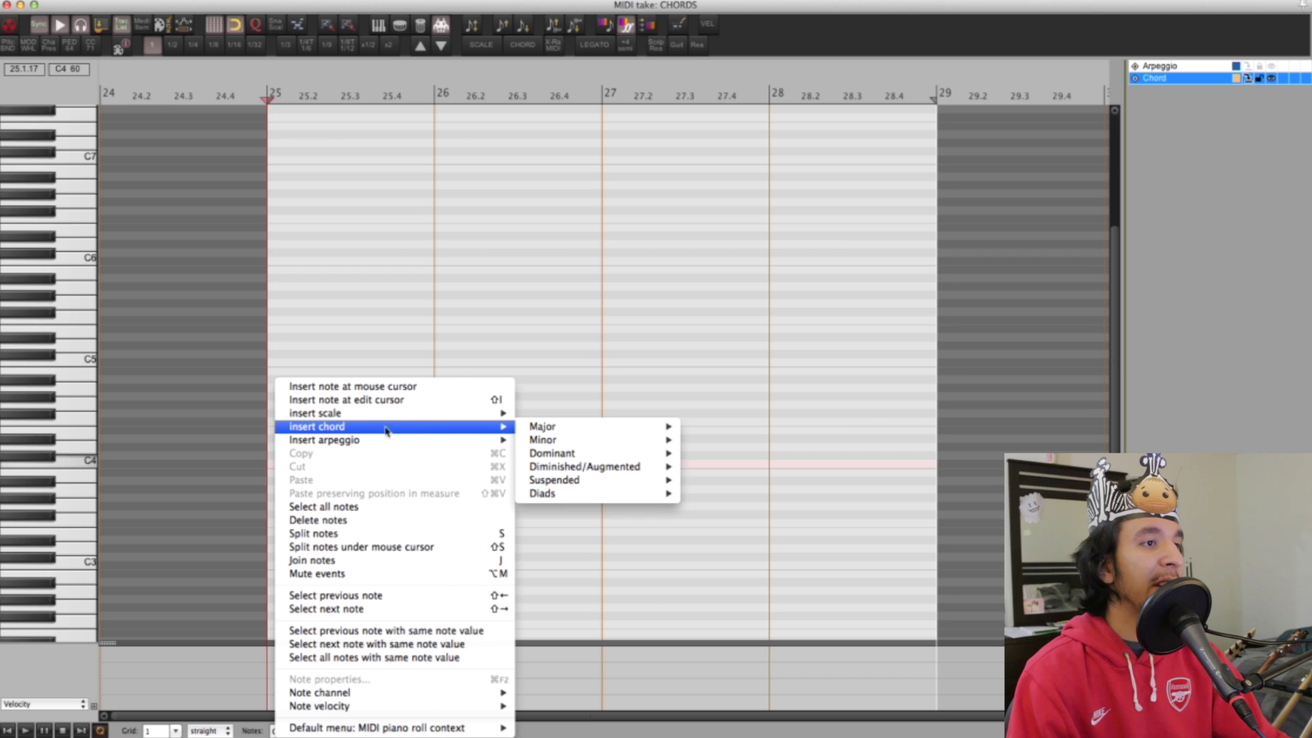
{"action": "mouse_move", "coordinate": [551, 454]}
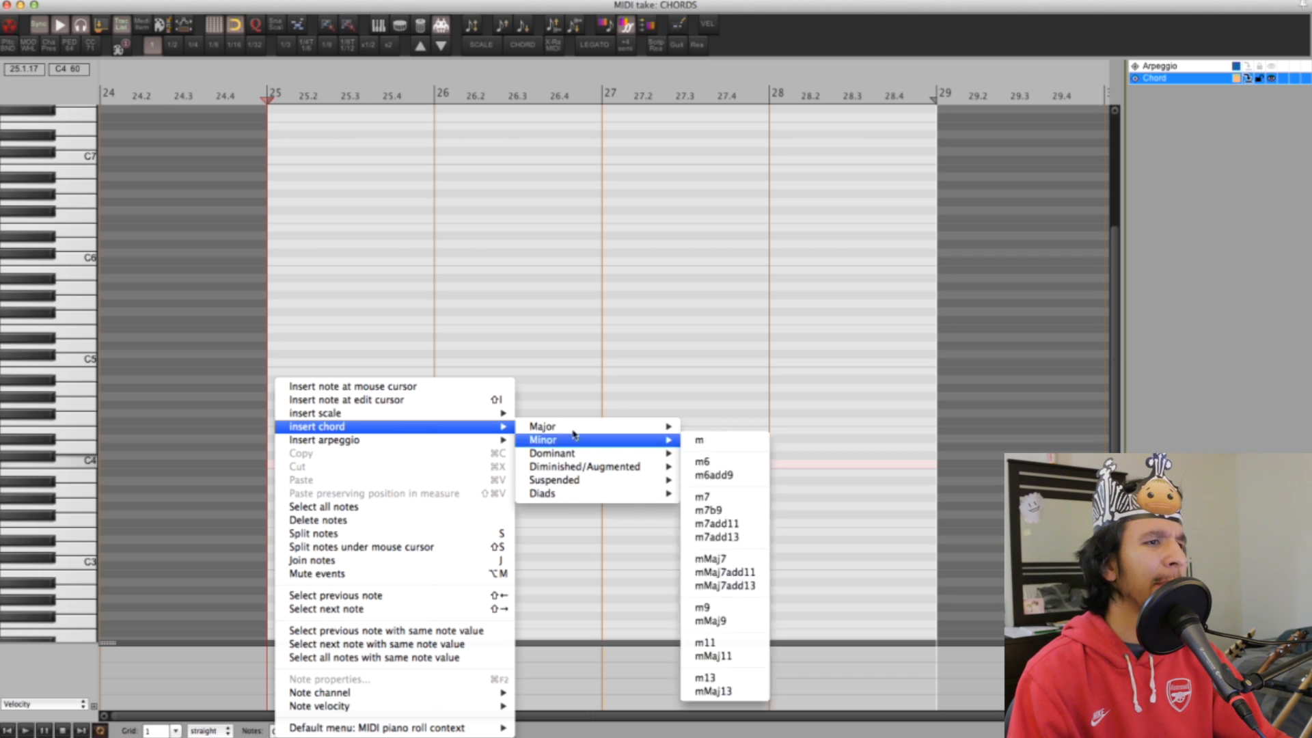
{"action": "mouse_move", "coordinate": [541, 426]}
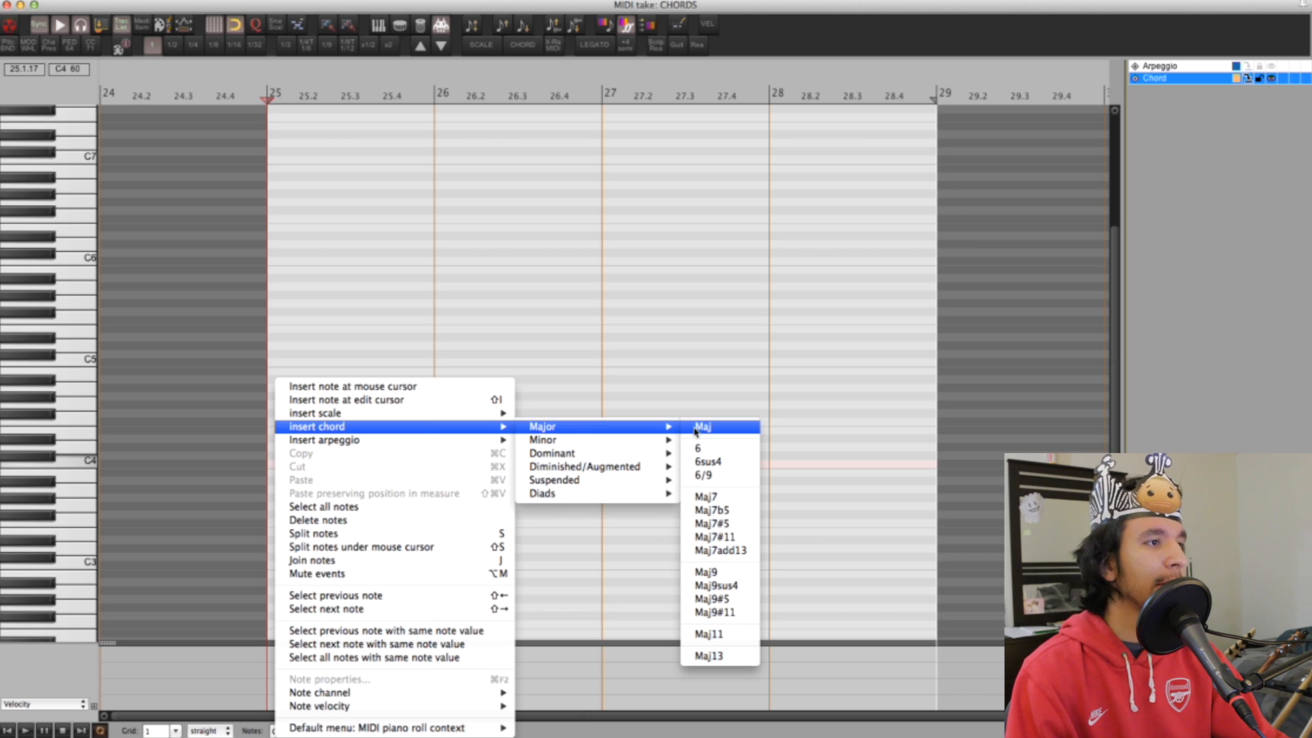
{"action": "left_click", "coordinate": [703, 426]}
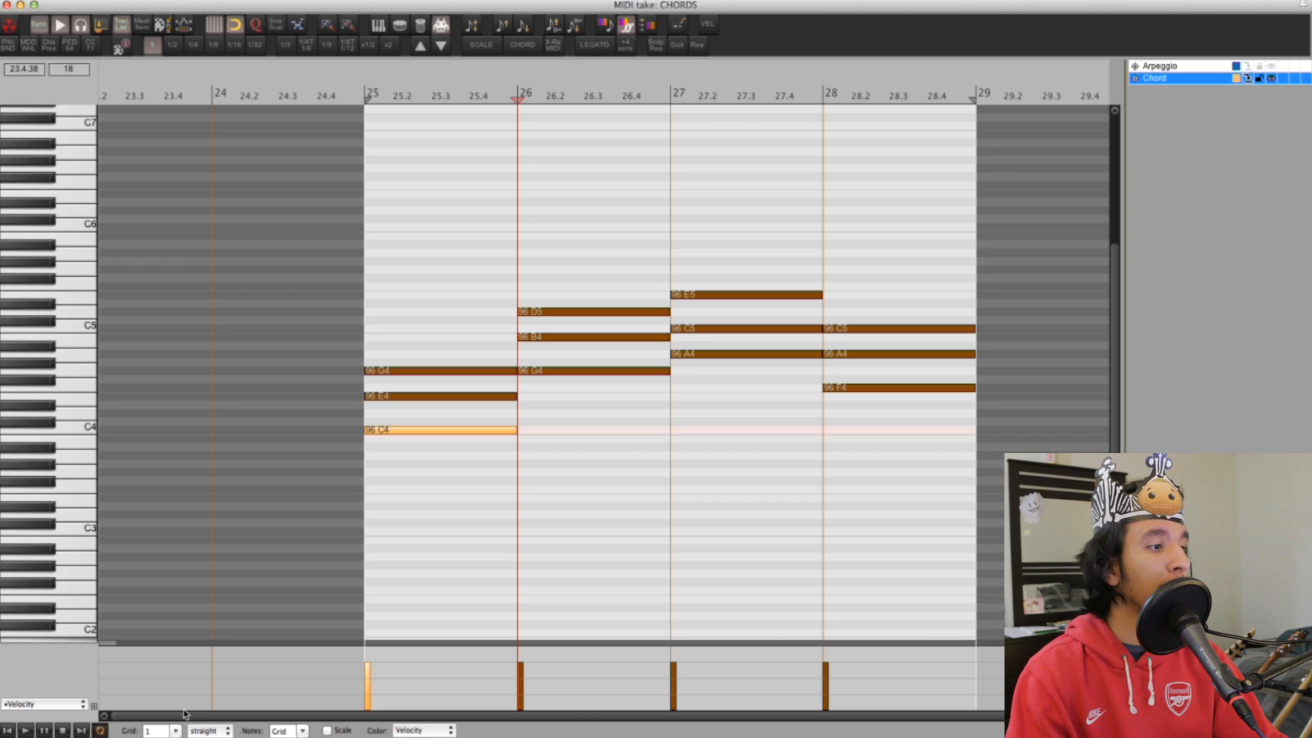
{"action": "left_click", "coordinate": [174, 730]}
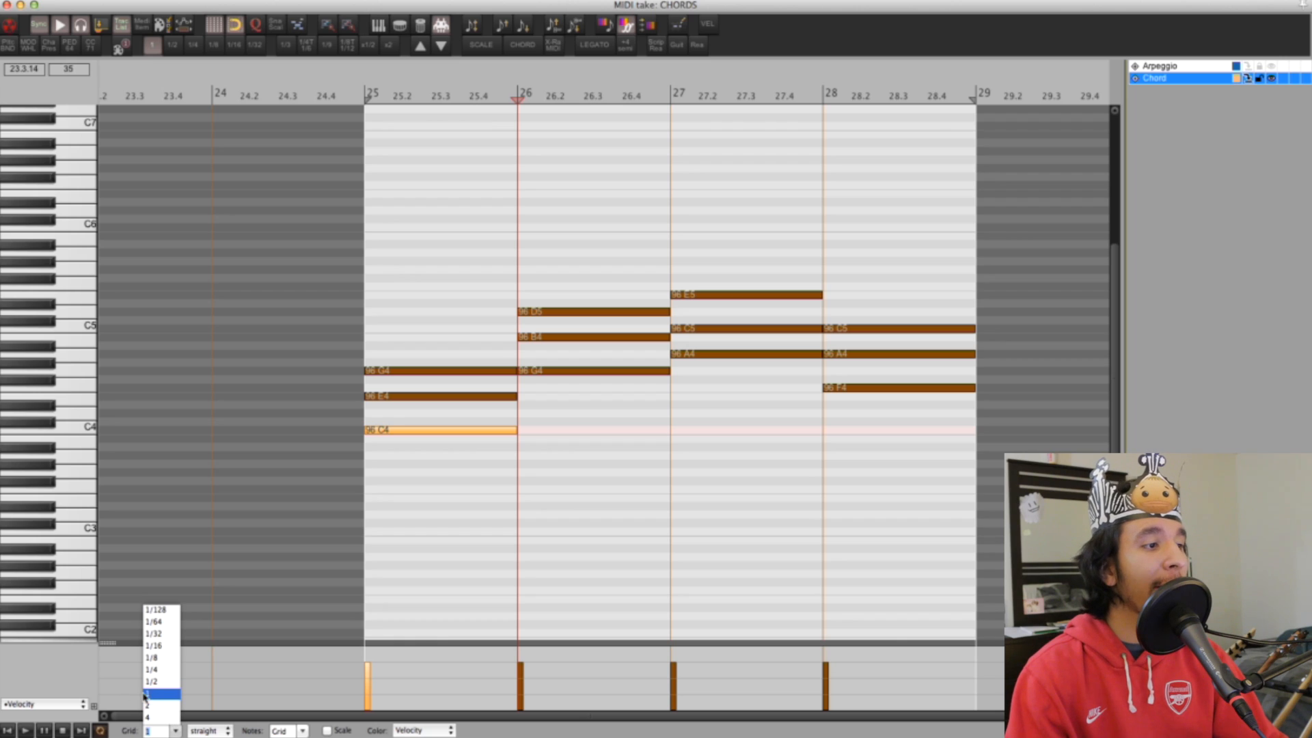
{"action": "left_click", "coordinate": [151, 709]}
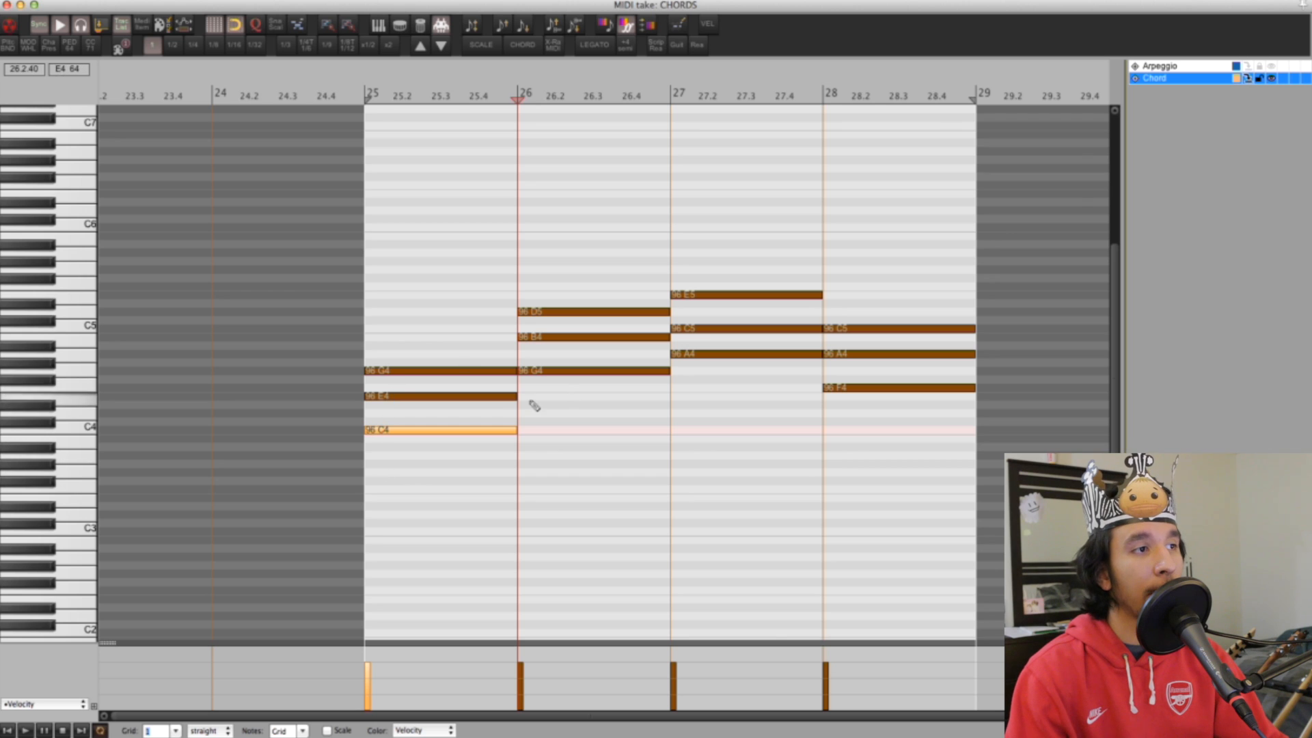
{"action": "left_click", "coordinate": [174, 730]}
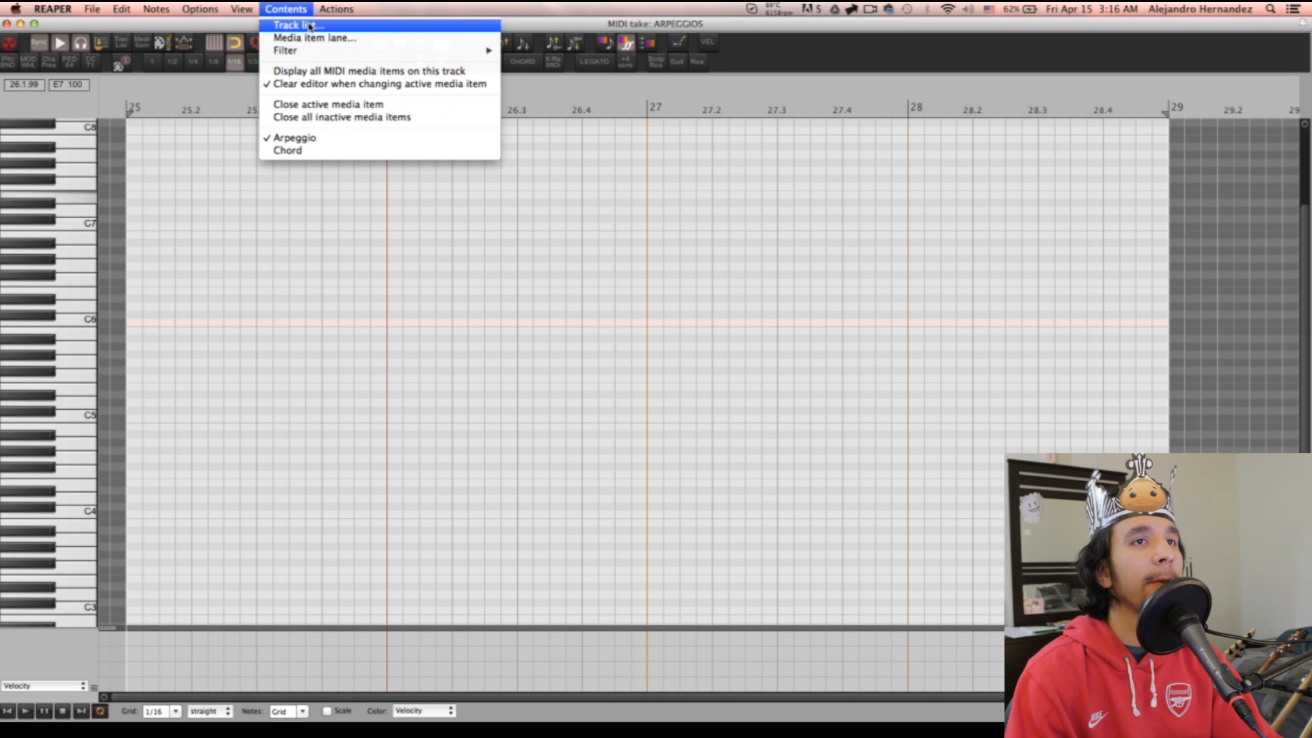
Show both takes via the track list and insert a major arpeggio at C4, bar 25
{"action": "left_click", "coordinate": [294, 24]}
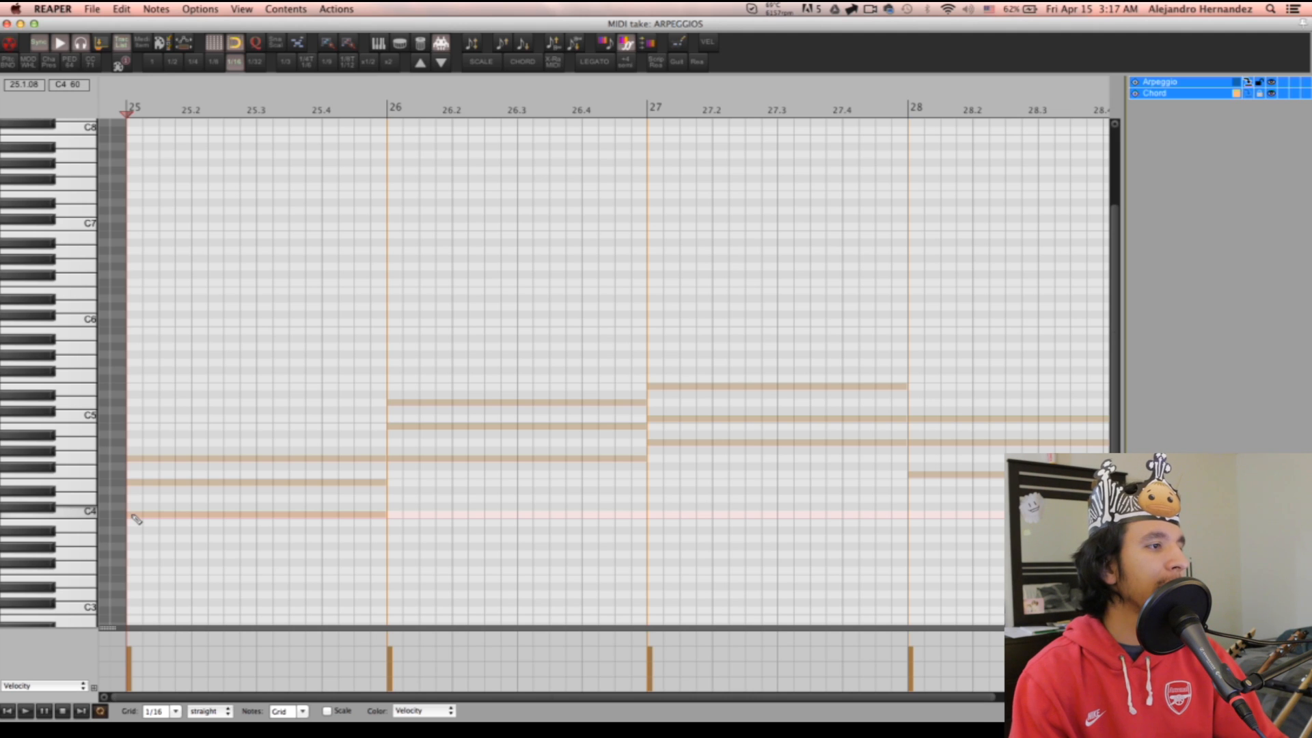
{"action": "right_click", "coordinate": [137, 517]}
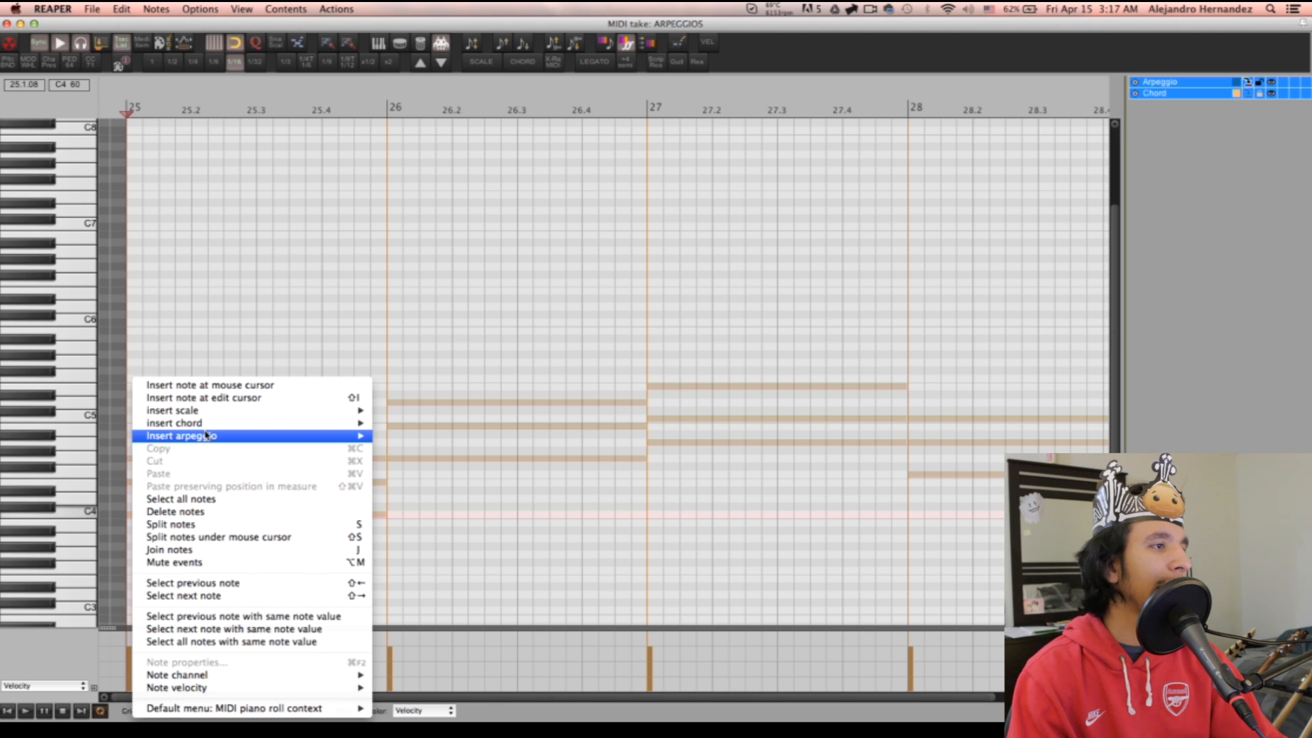
{"action": "mouse_move", "coordinate": [243, 436]}
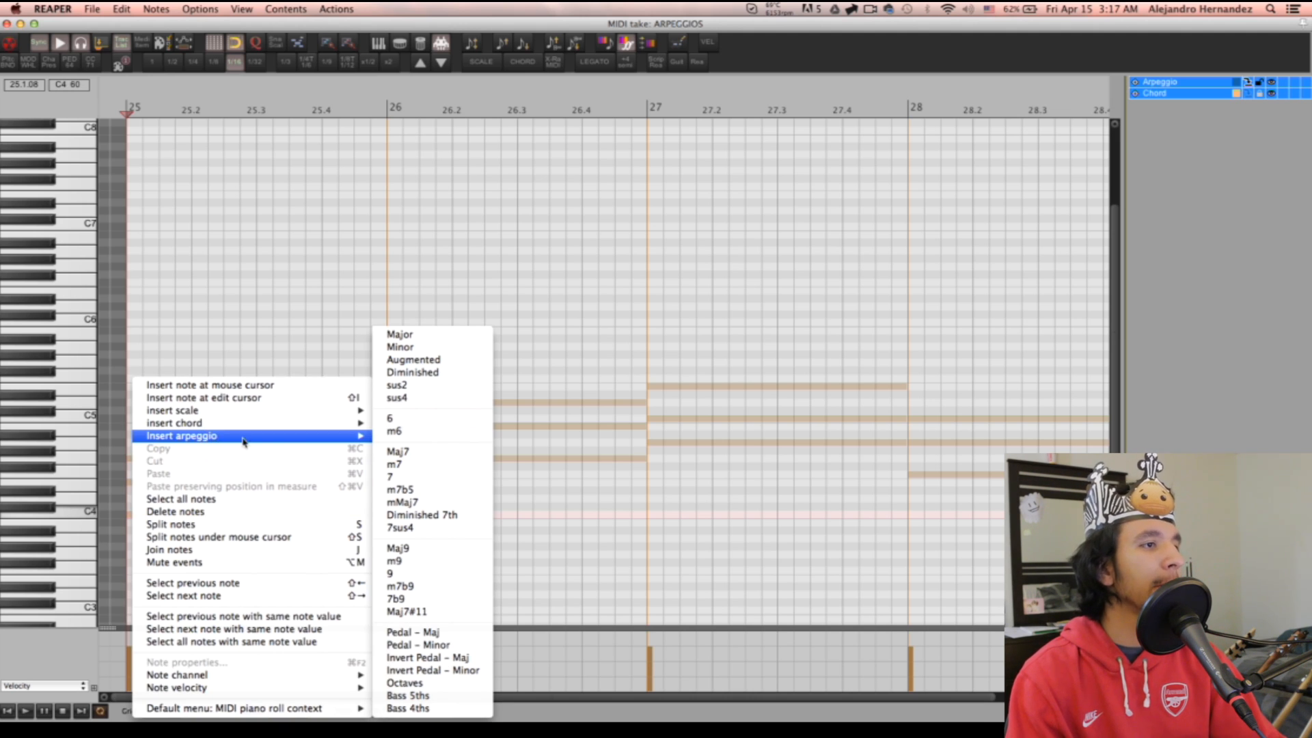
{"action": "mouse_move", "coordinate": [410, 404]}
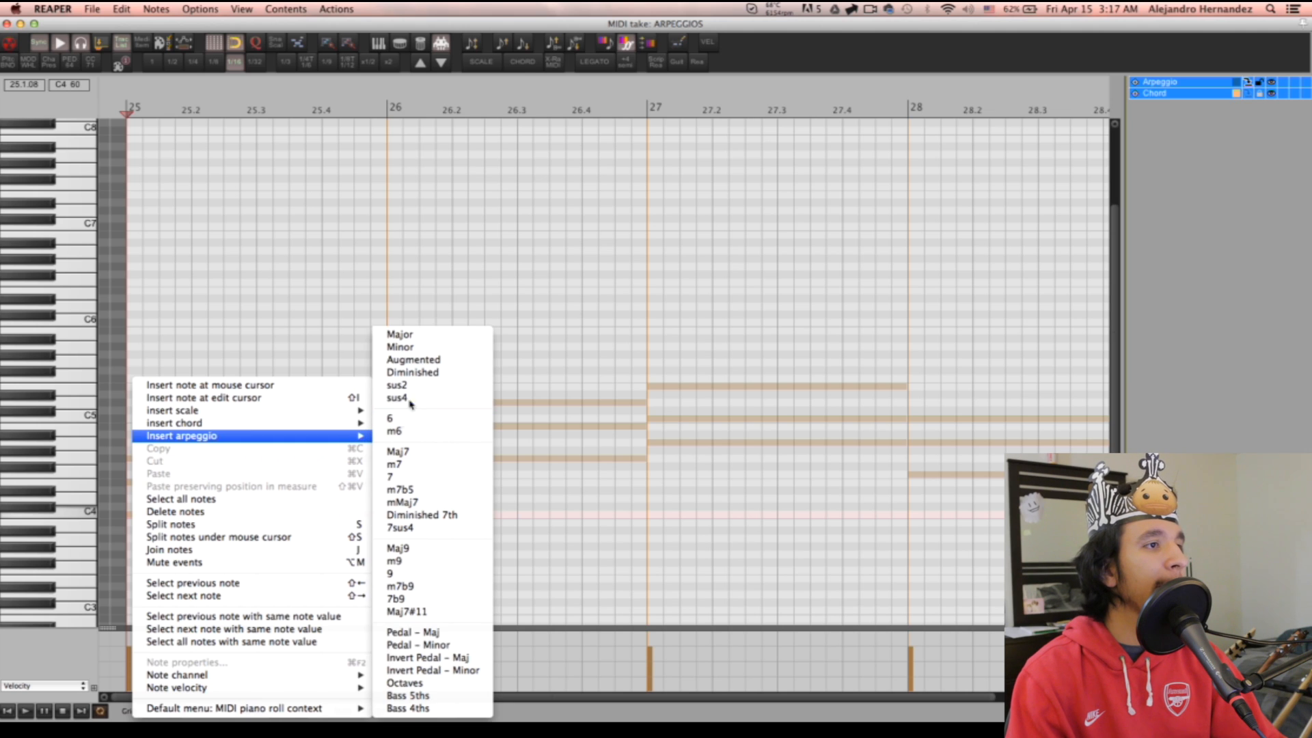
{"action": "mouse_move", "coordinate": [427, 429]}
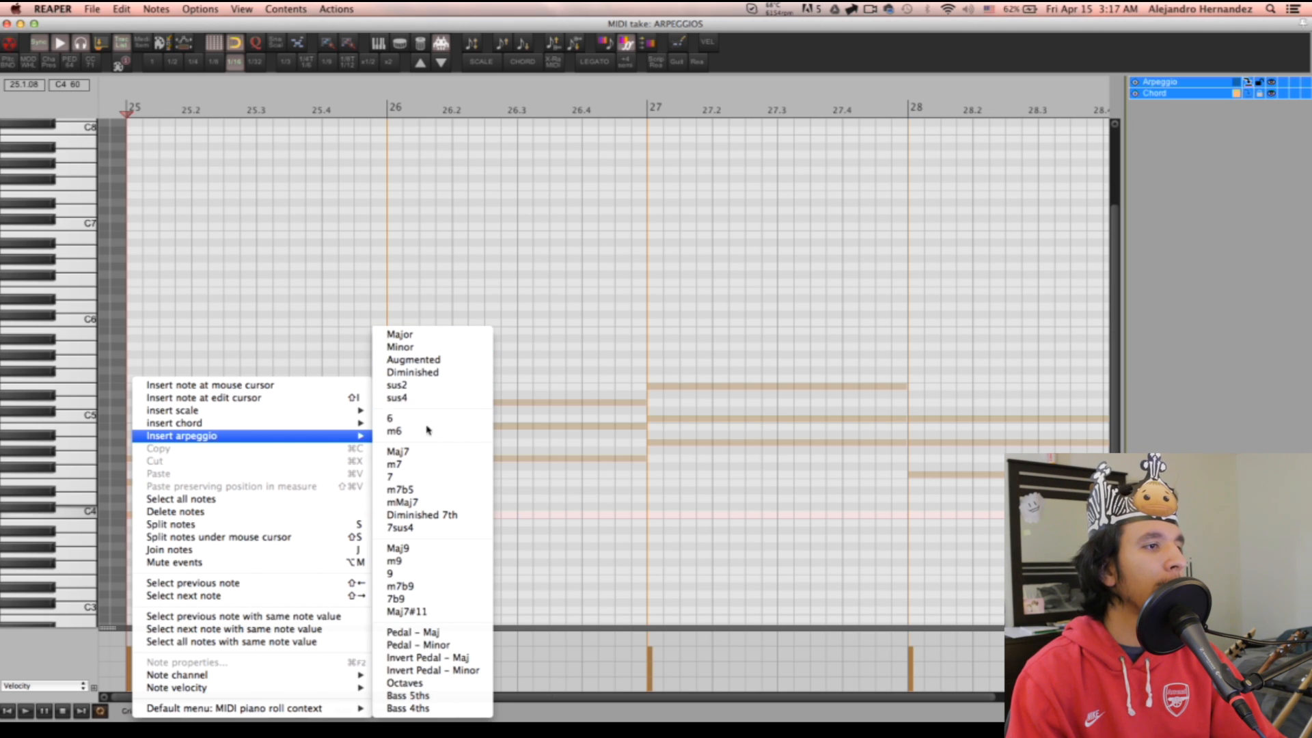
{"action": "mouse_move", "coordinate": [420, 347]}
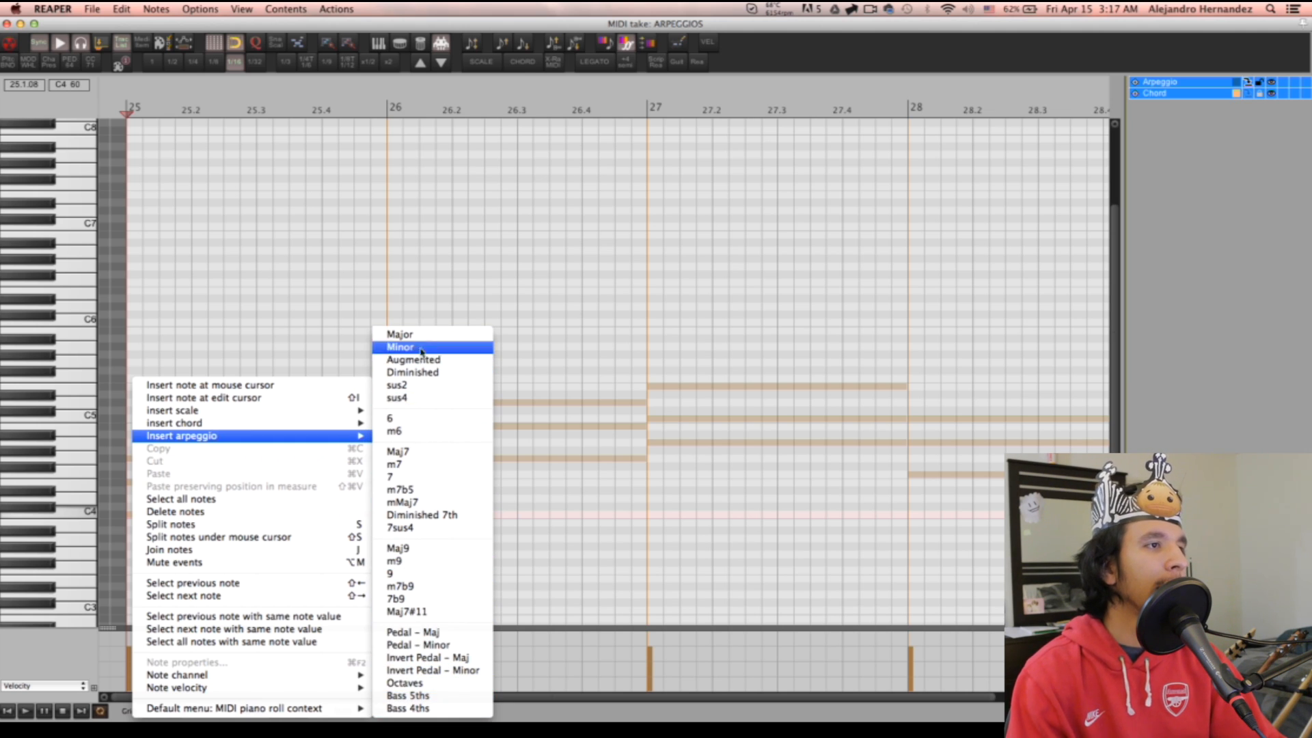
{"action": "mouse_move", "coordinate": [419, 339]}
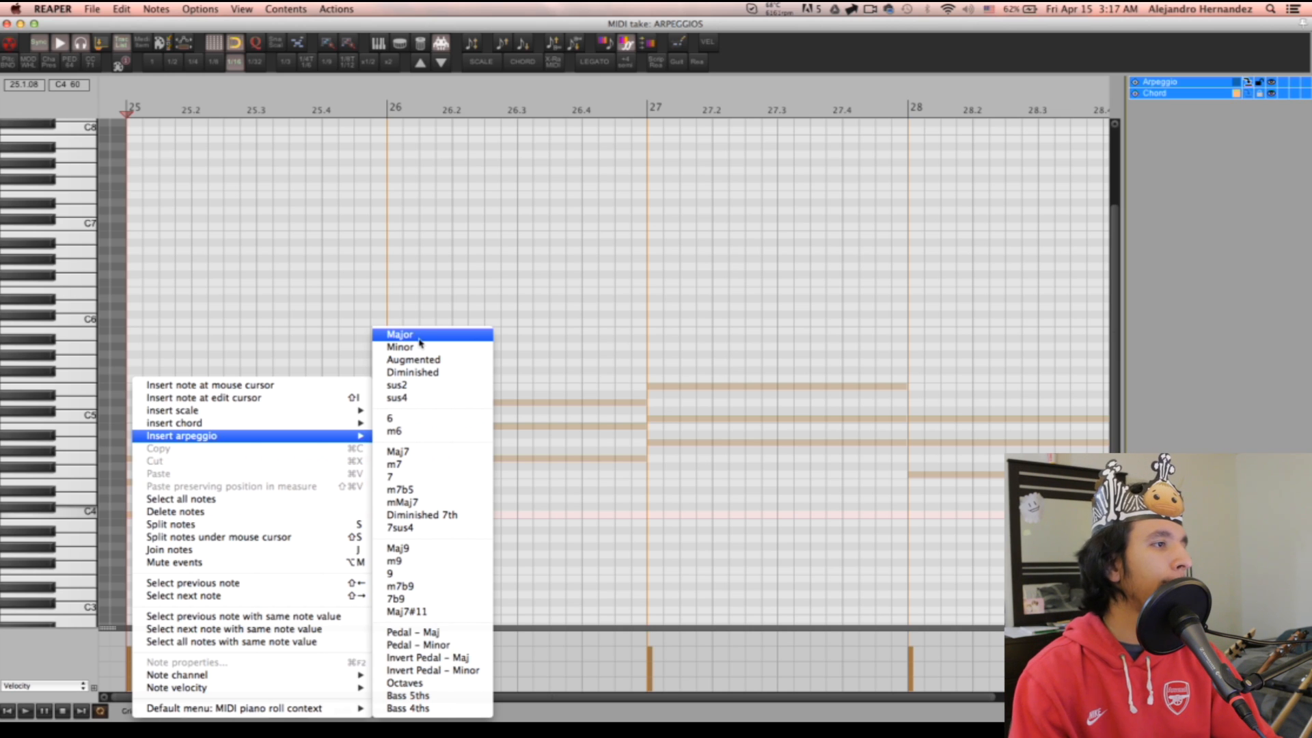
{"action": "left_click", "coordinate": [400, 334]}
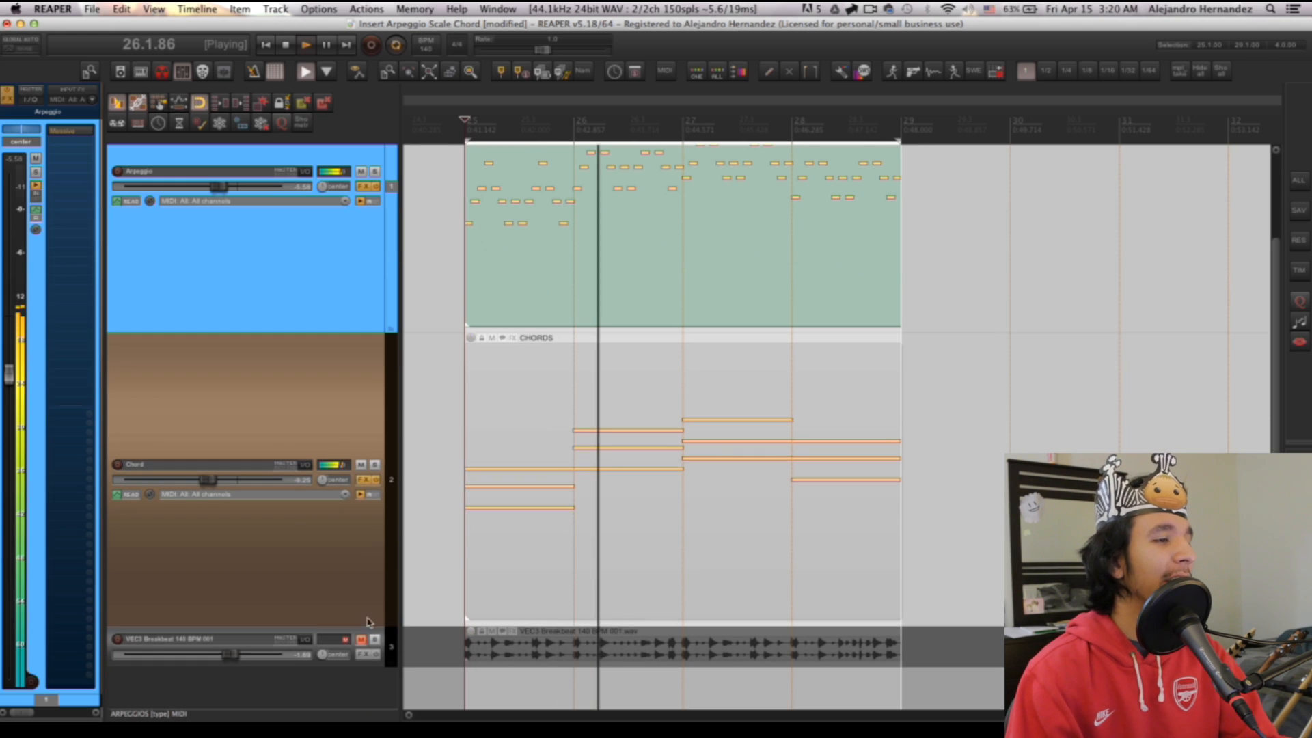
Play the project, then select Chords_Scales_Arps.zip on the Desktop in Finder
{"action": "left_click", "coordinate": [361, 639]}
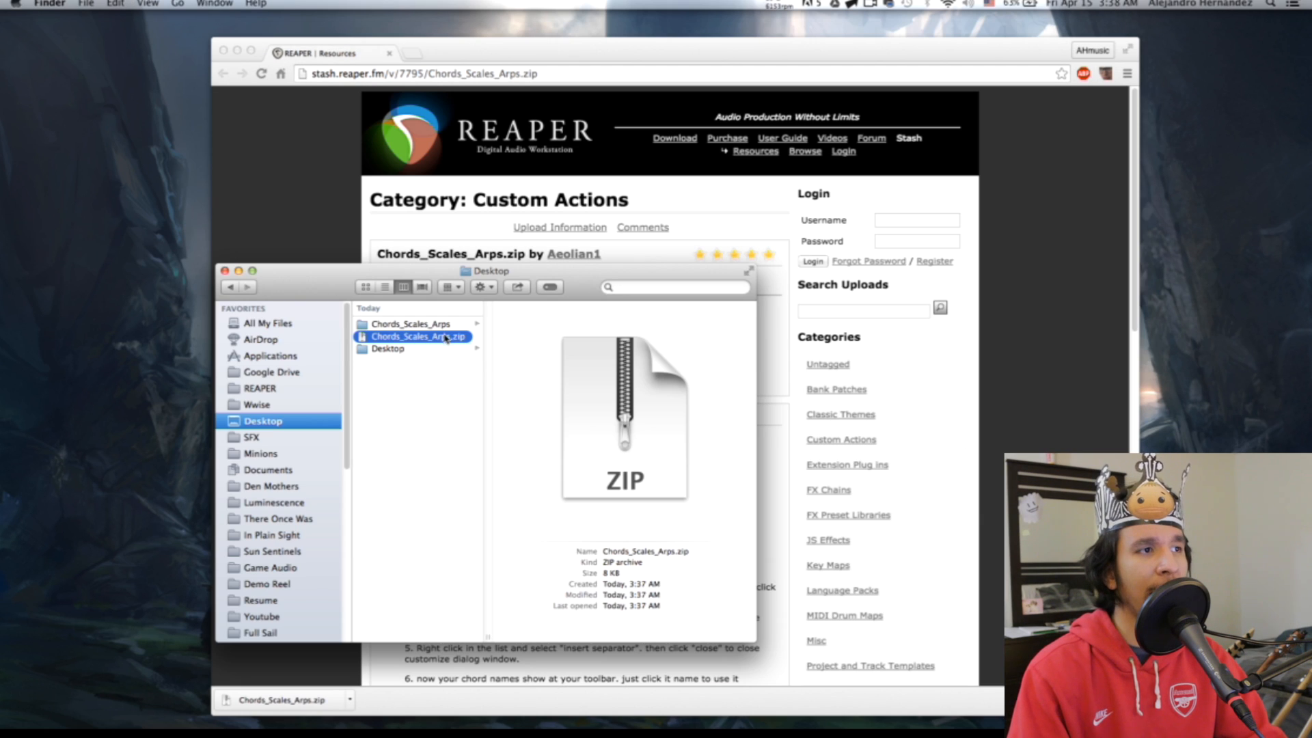
{"action": "left_click", "coordinate": [410, 323]}
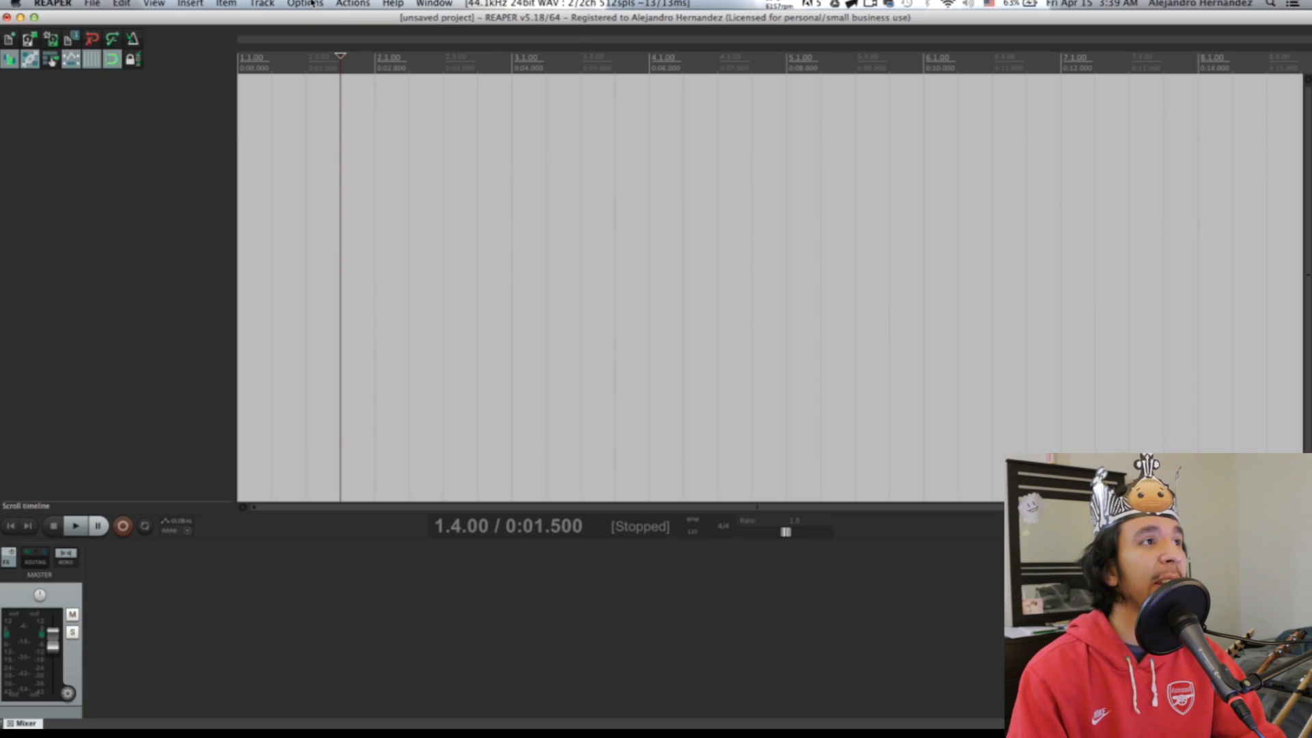
Open REAPER's resource folder from the Options menu, then reopen the Options list
{"action": "left_click", "coordinate": [305, 3]}
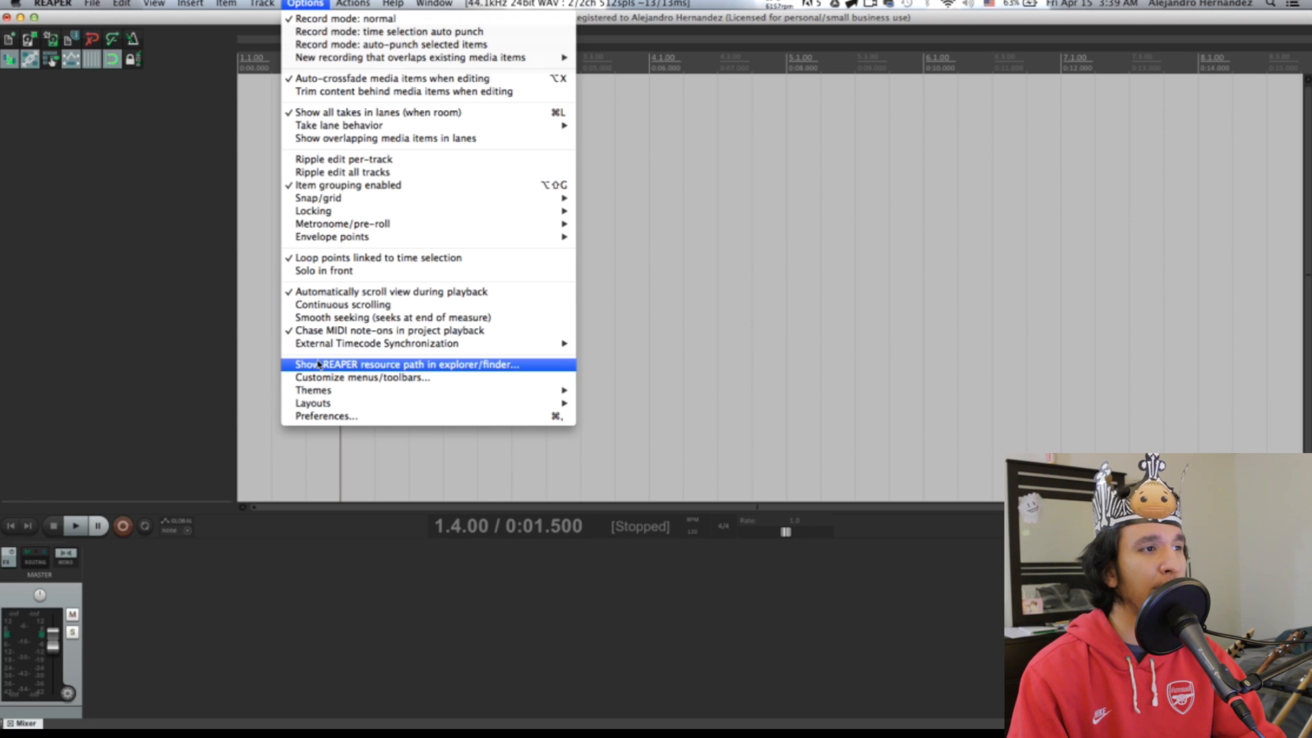
{"action": "left_click", "coordinate": [405, 364]}
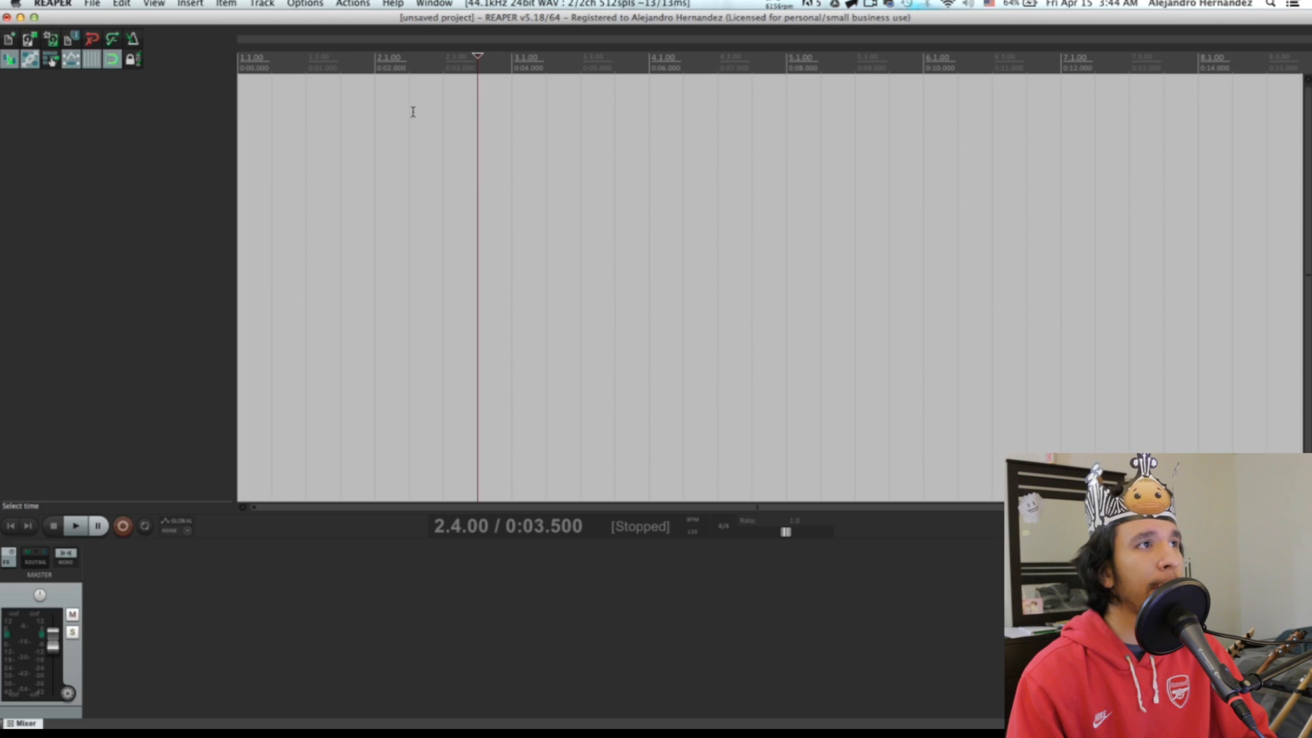
{"action": "left_click", "coordinate": [305, 4]}
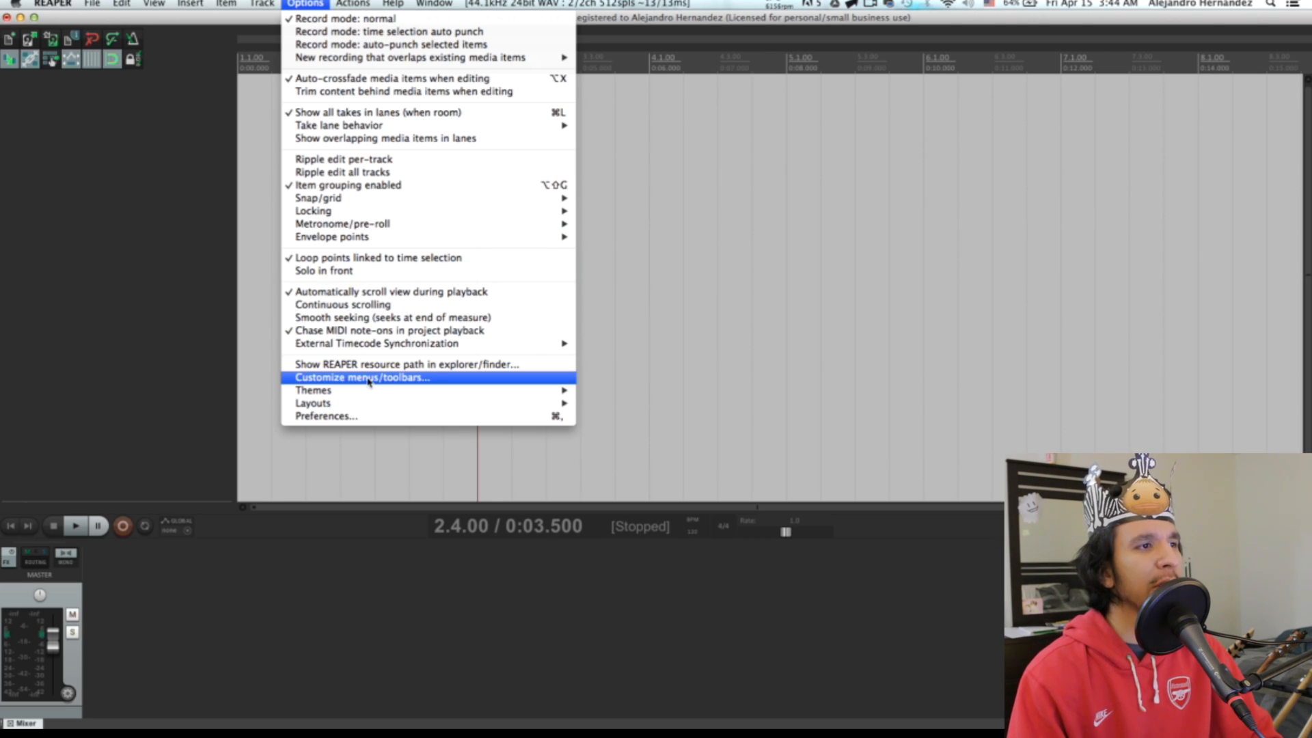
Import the chords ReaperMenu file from KeyMaps into menu customization and close it
{"action": "left_click", "coordinate": [362, 377]}
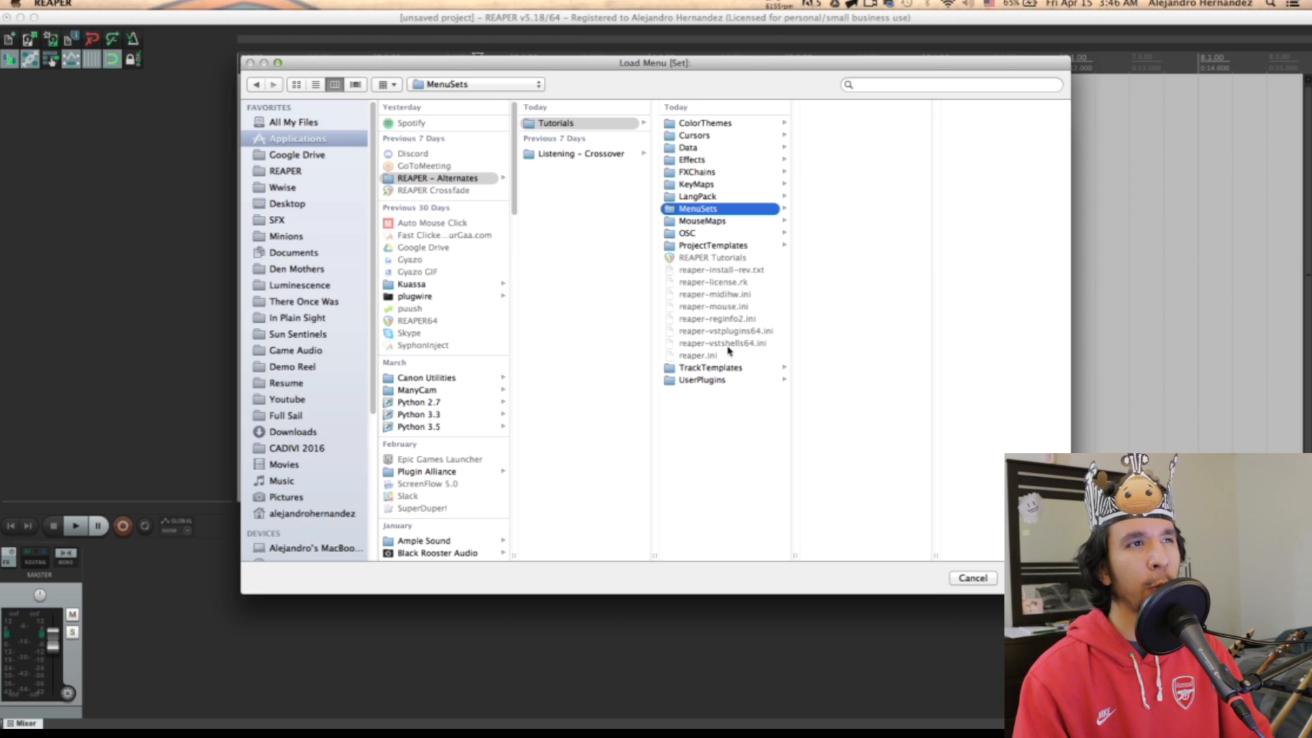
{"action": "left_click", "coordinate": [697, 184]}
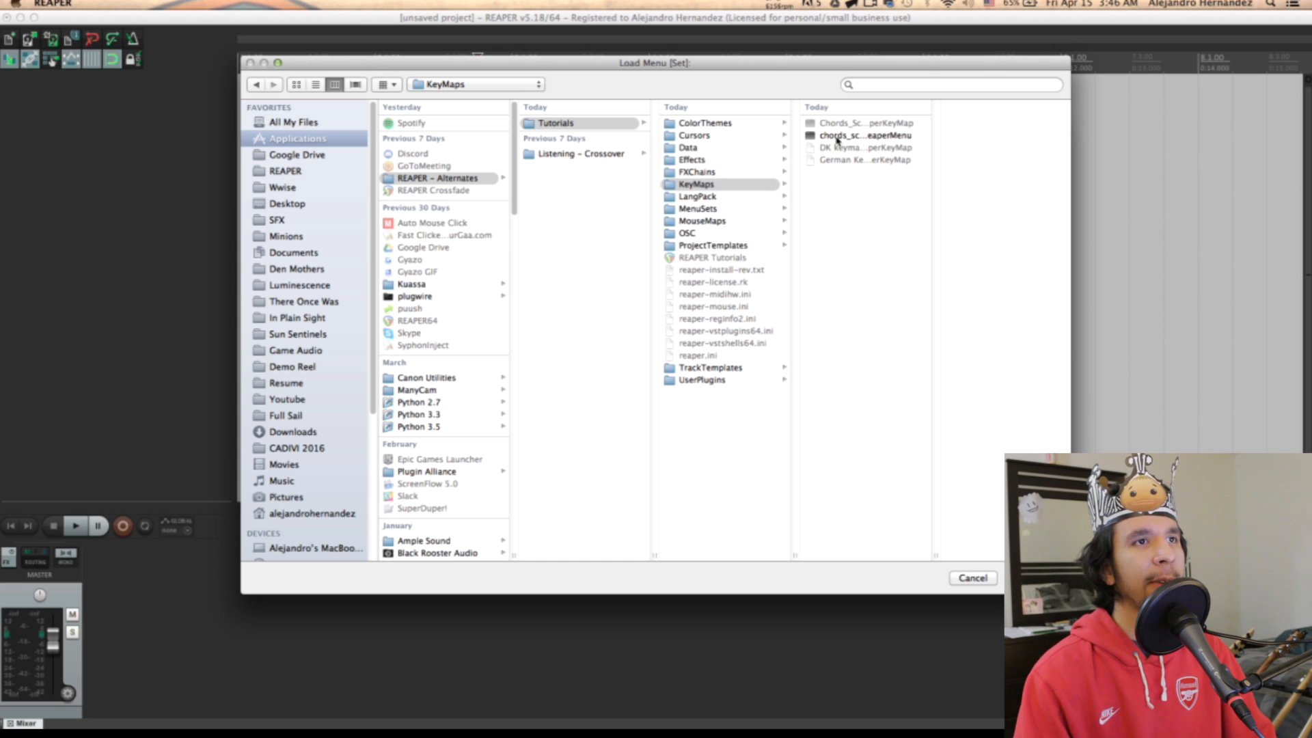
{"action": "left_click", "coordinate": [851, 135]}
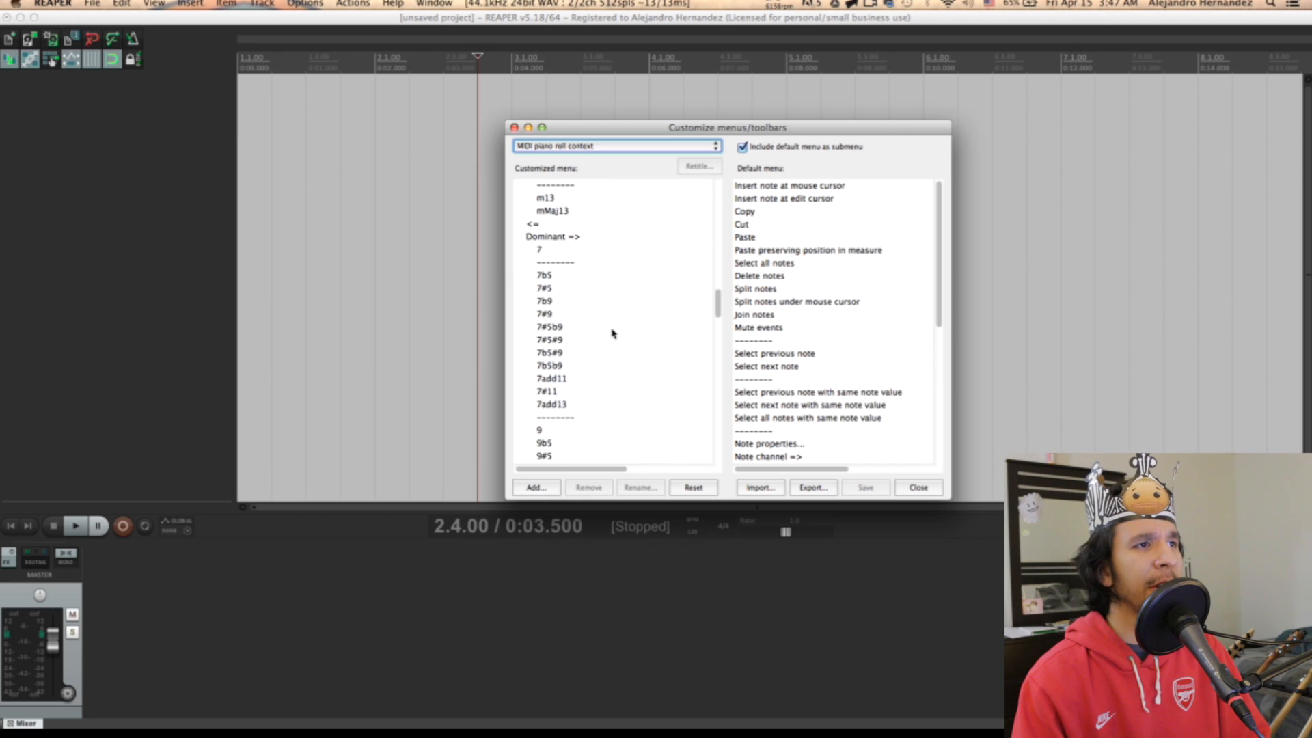
{"action": "left_click", "coordinate": [919, 487]}
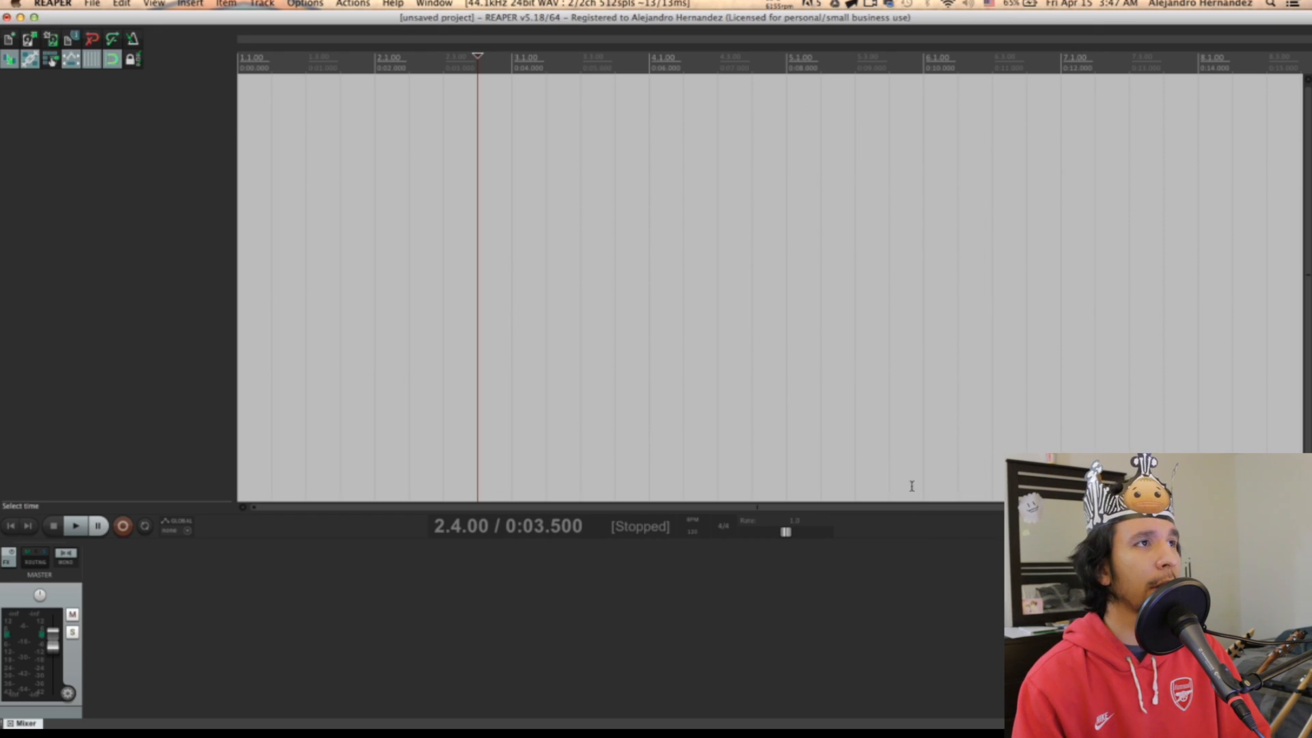
Show the action list filtered to the MIDI Editor section
{"action": "left_click", "coordinate": [353, 3]}
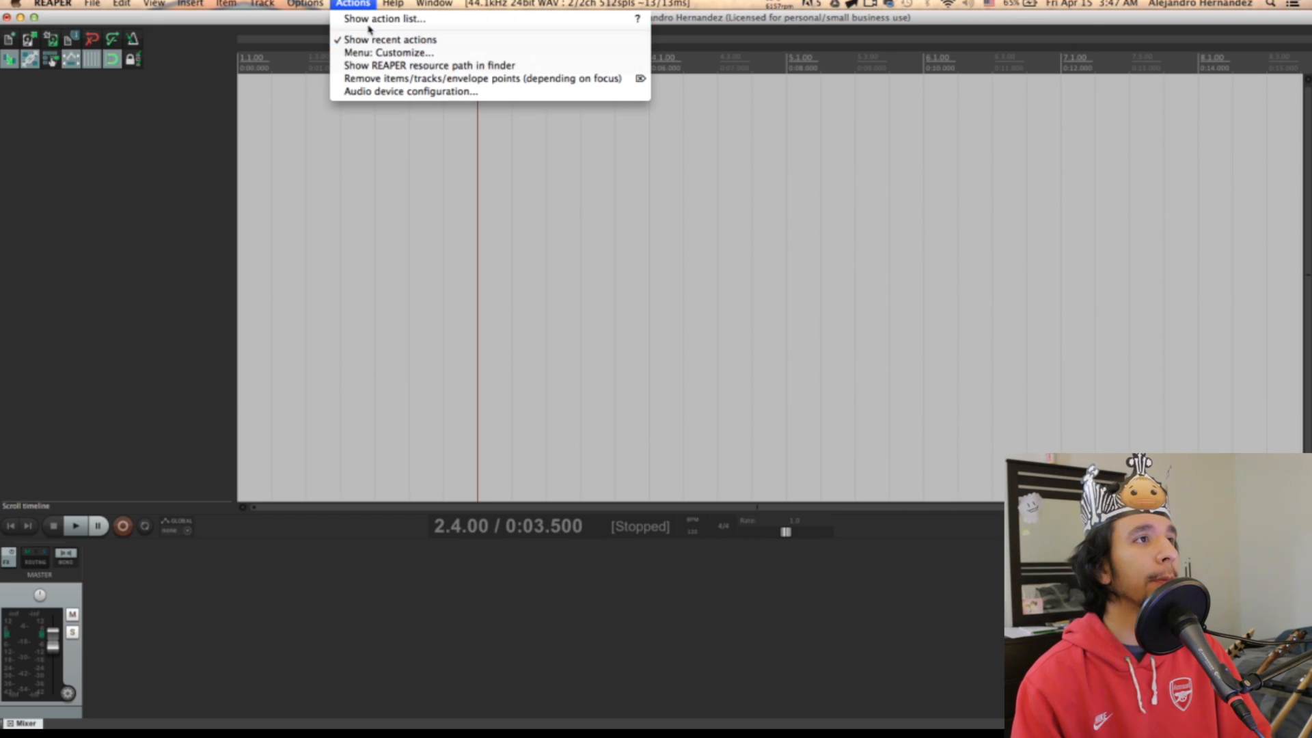
{"action": "mouse_move", "coordinate": [385, 20]}
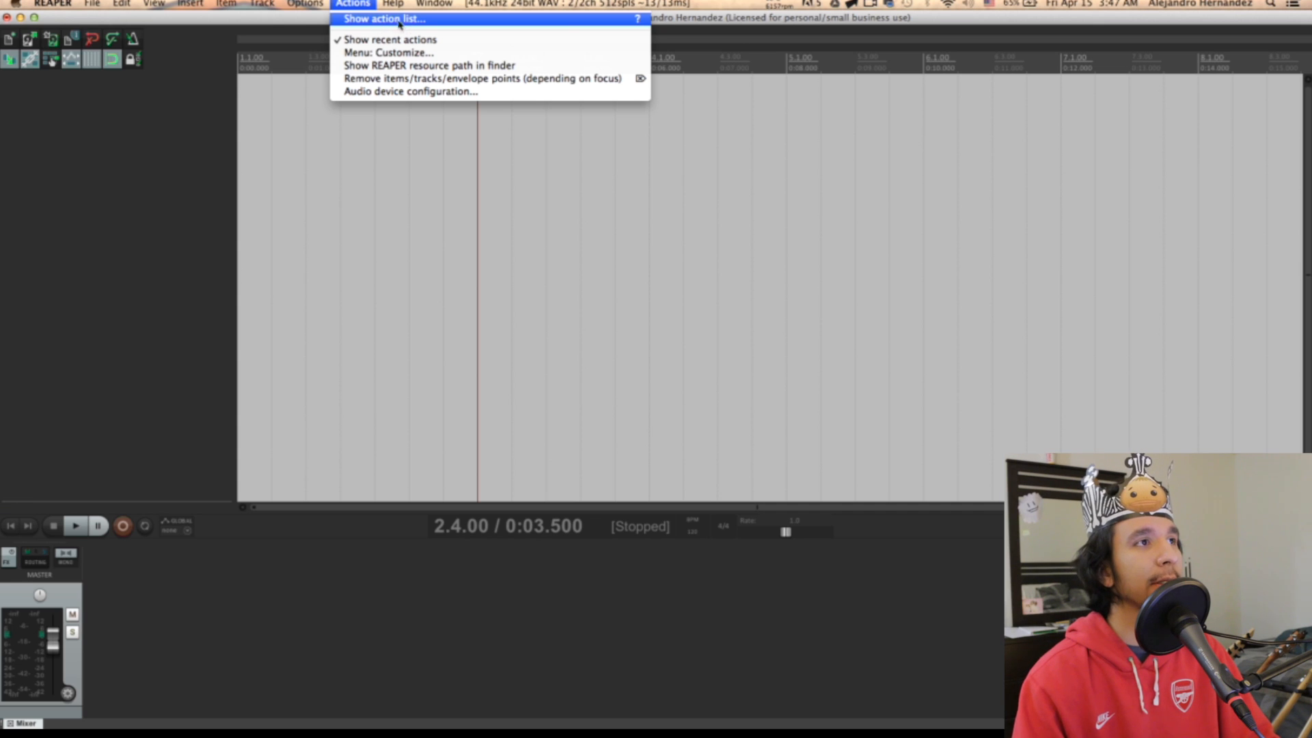
{"action": "left_click", "coordinate": [384, 19]}
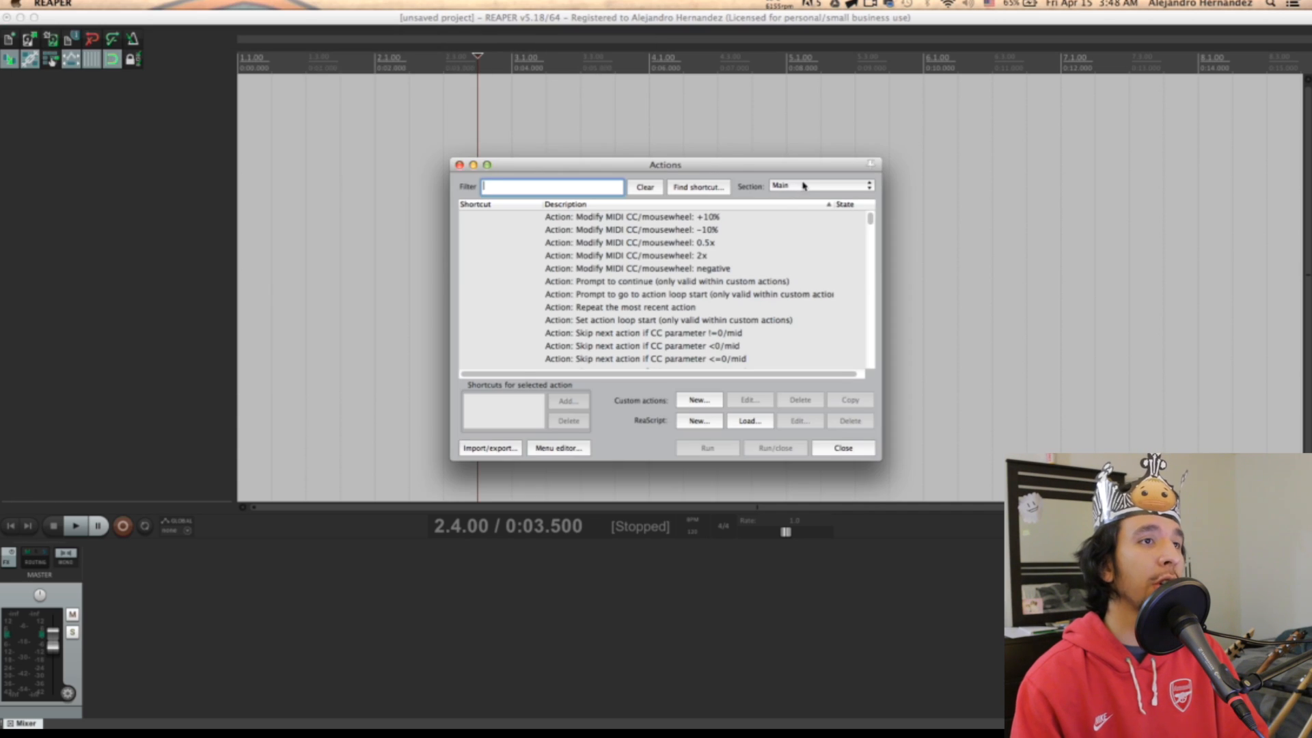
{"action": "left_click", "coordinate": [820, 186]}
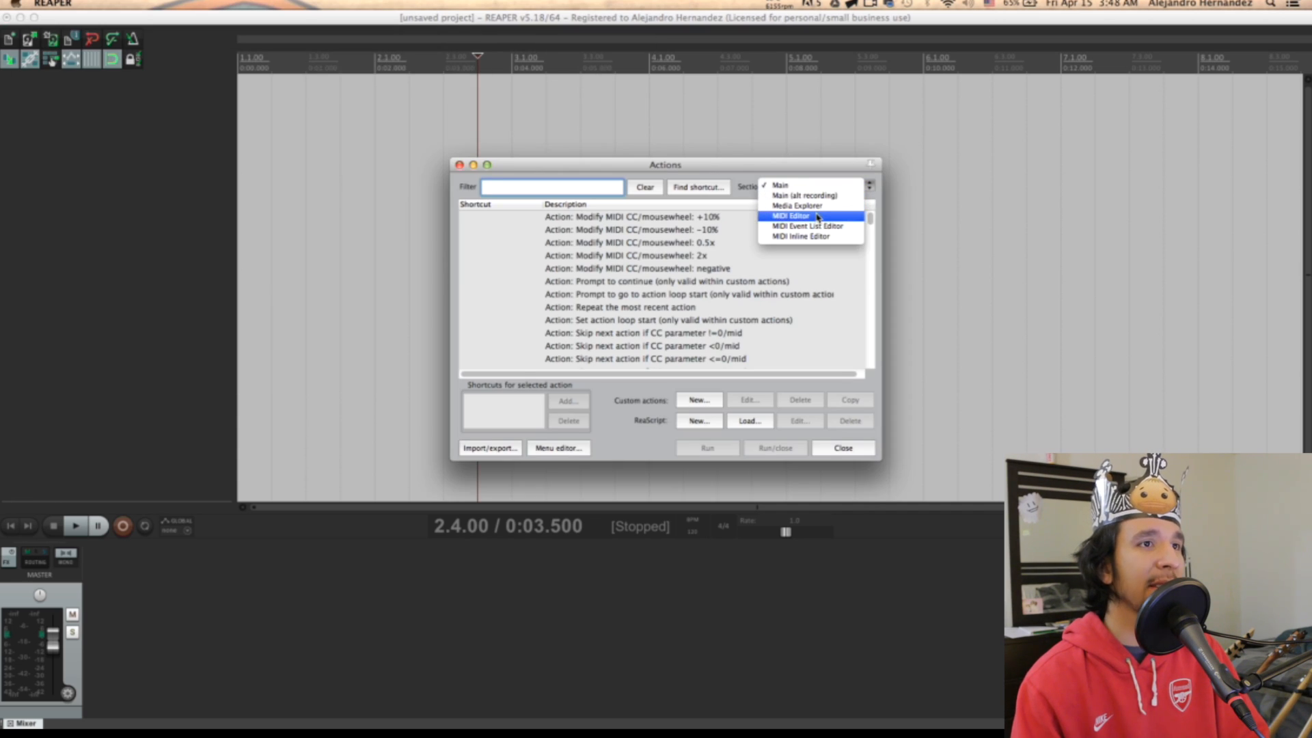
{"action": "left_click", "coordinate": [789, 216]}
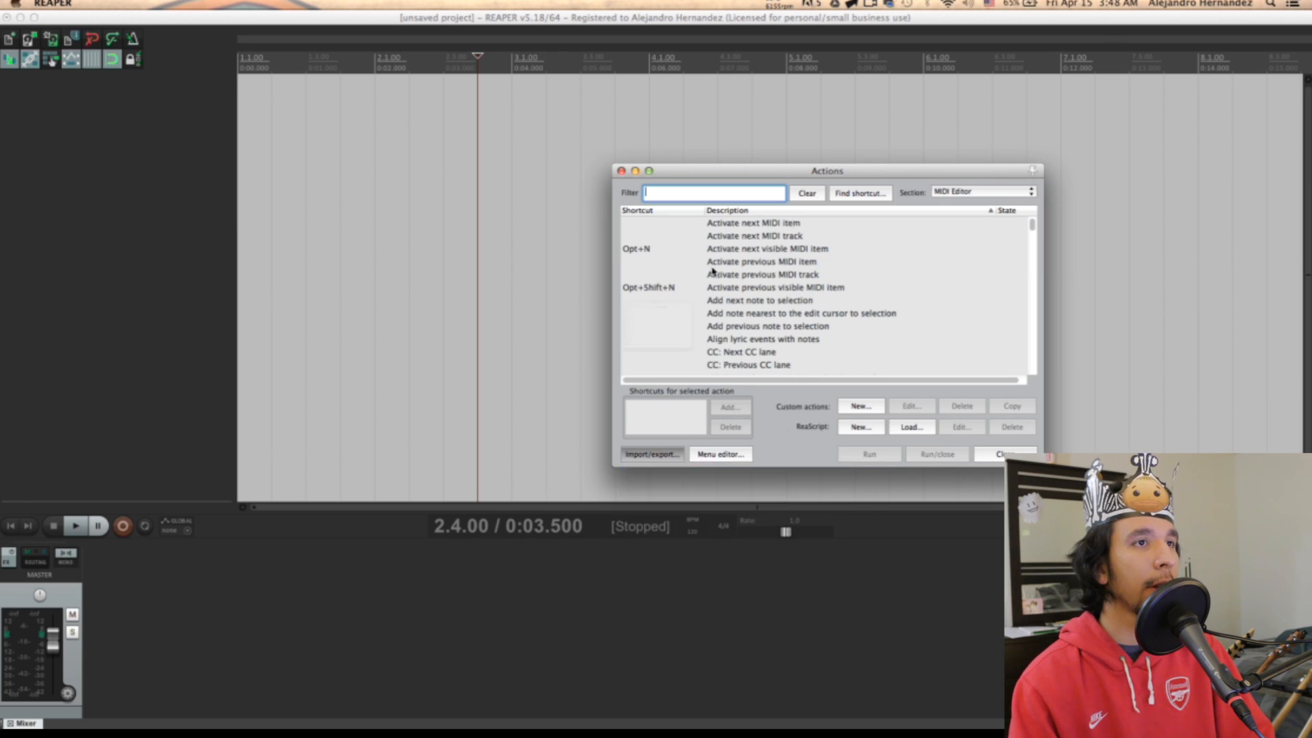
Import the Chords ReaperKeyMap file into the MIDI Editor actions and close the list
{"action": "left_click", "coordinate": [652, 454]}
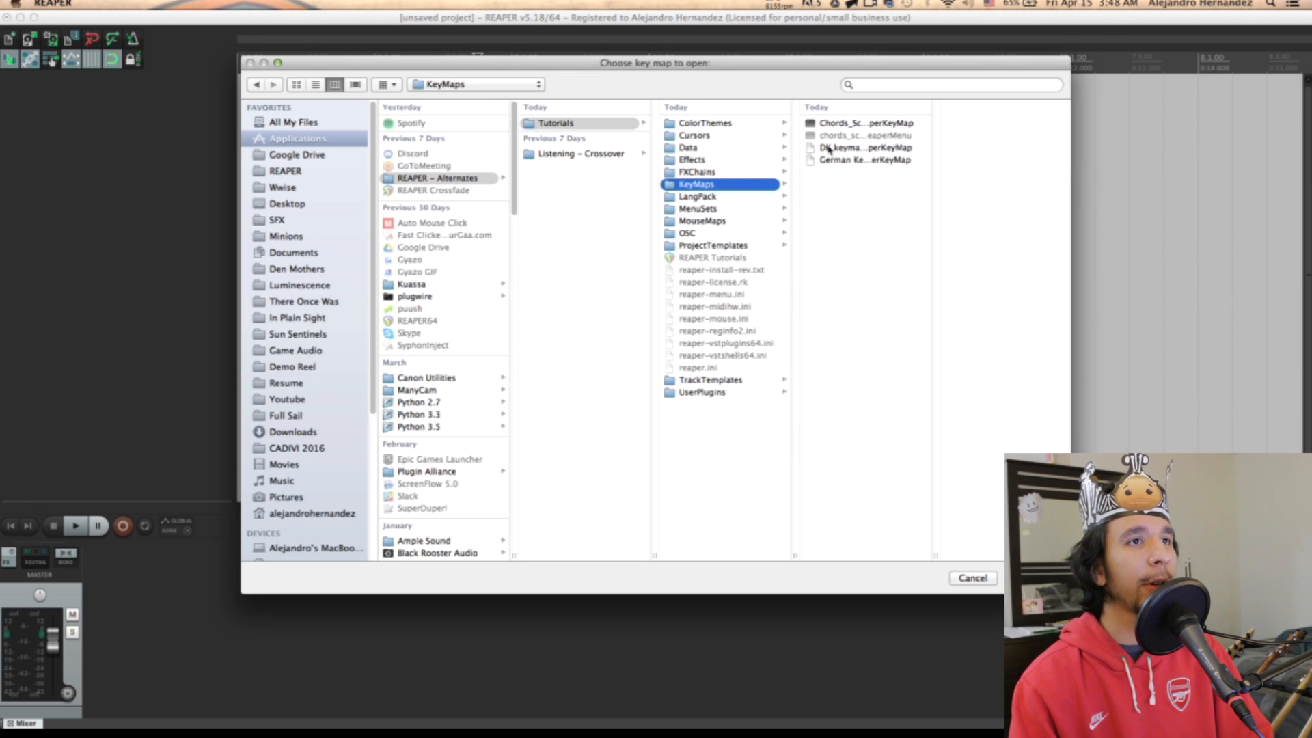
{"action": "left_click", "coordinate": [855, 123]}
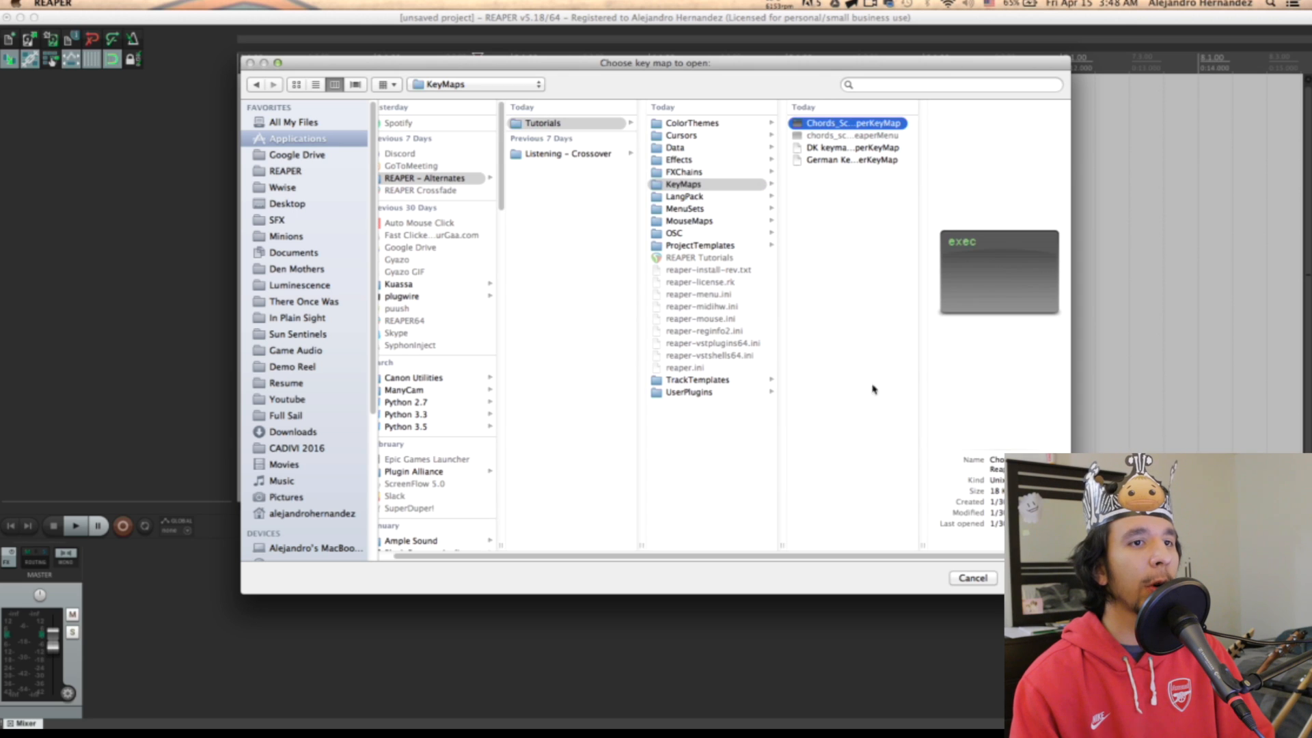
{"action": "left_click", "coordinate": [973, 579]}
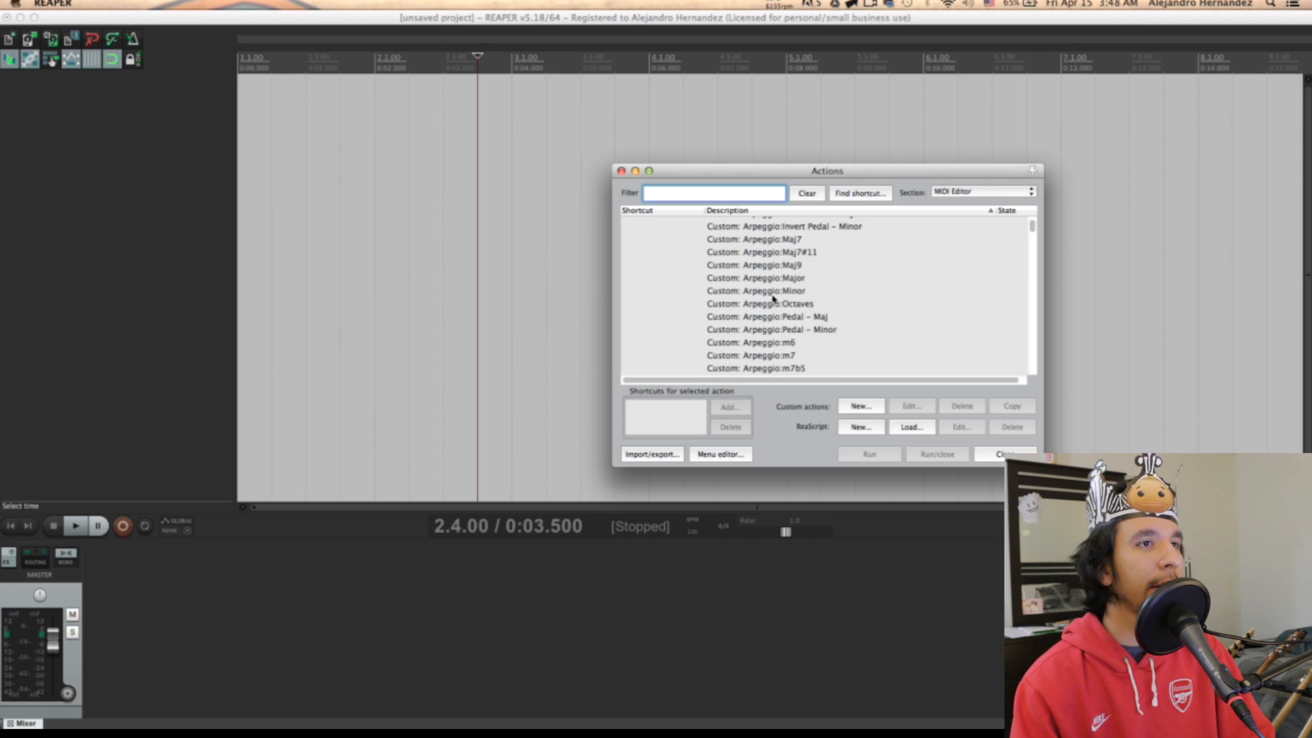
{"action": "left_click", "coordinate": [1002, 454]}
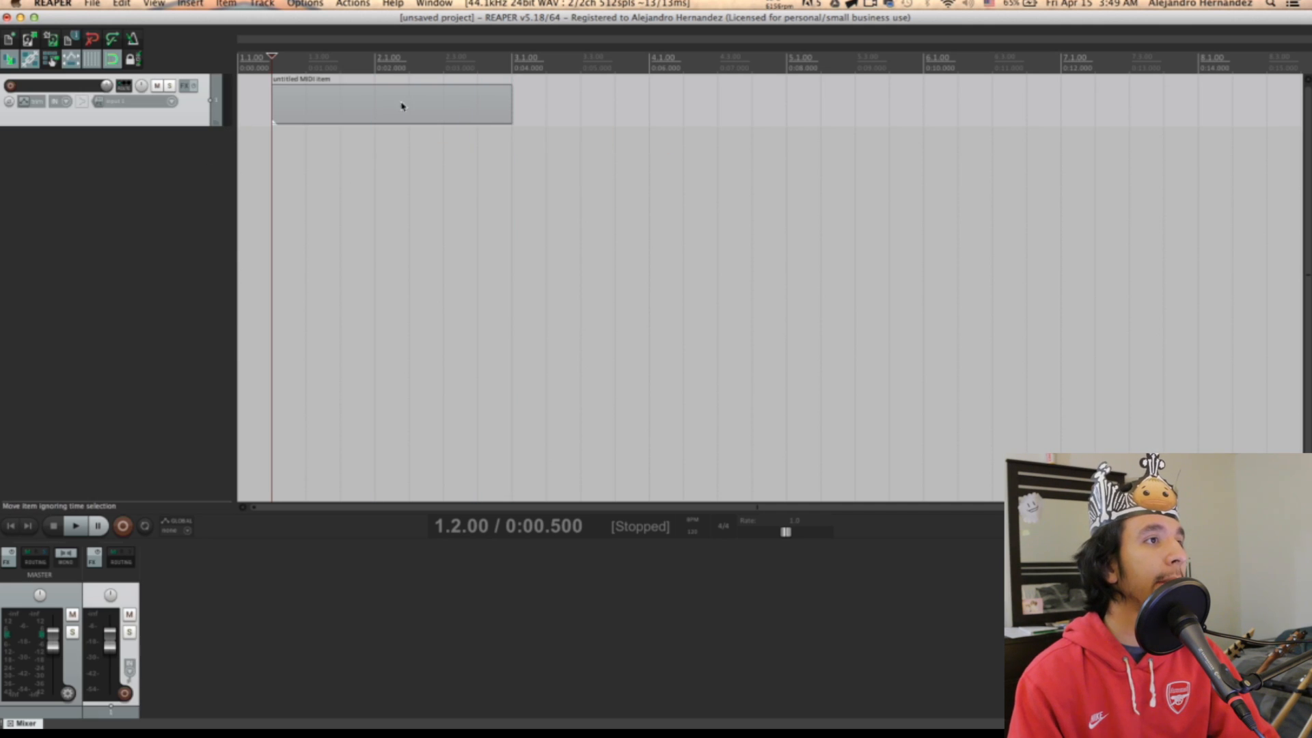
Open the MIDI item and insert a diminished arpeggio in the piano roll
{"action": "double_click", "coordinate": [402, 108]}
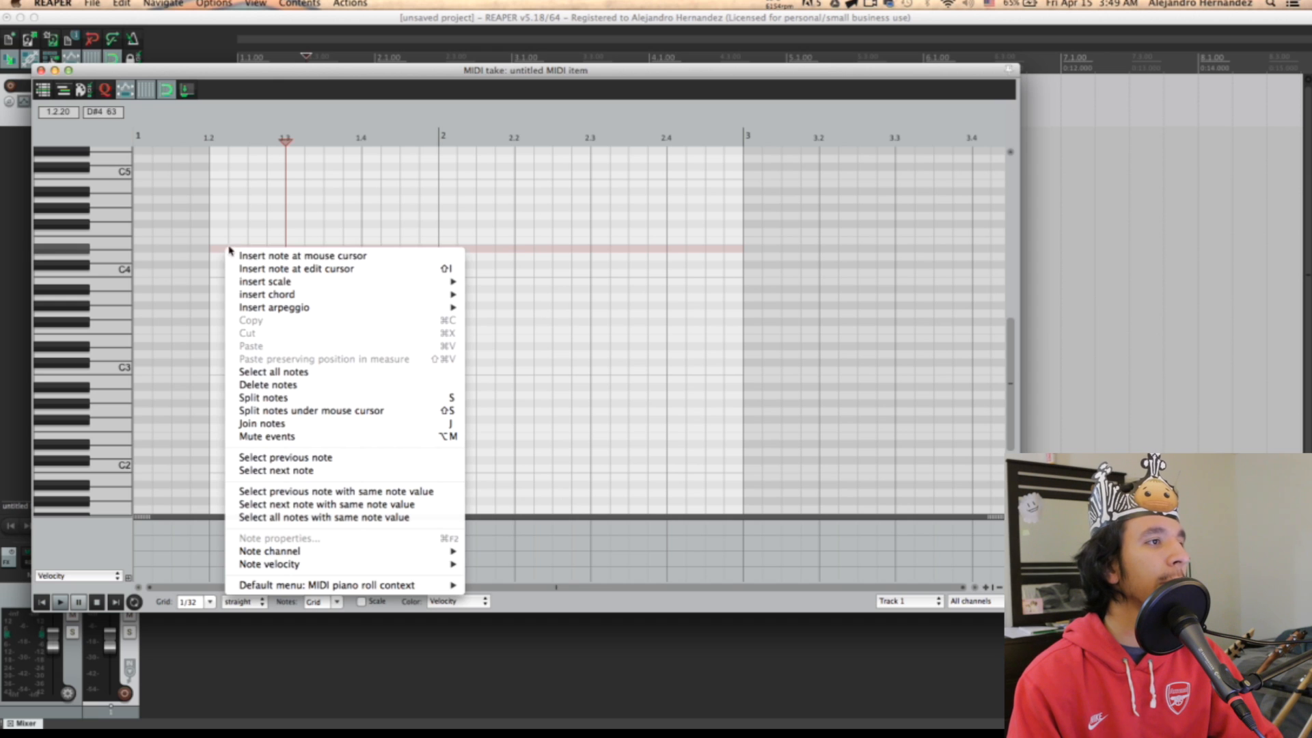
{"action": "mouse_move", "coordinate": [266, 293]}
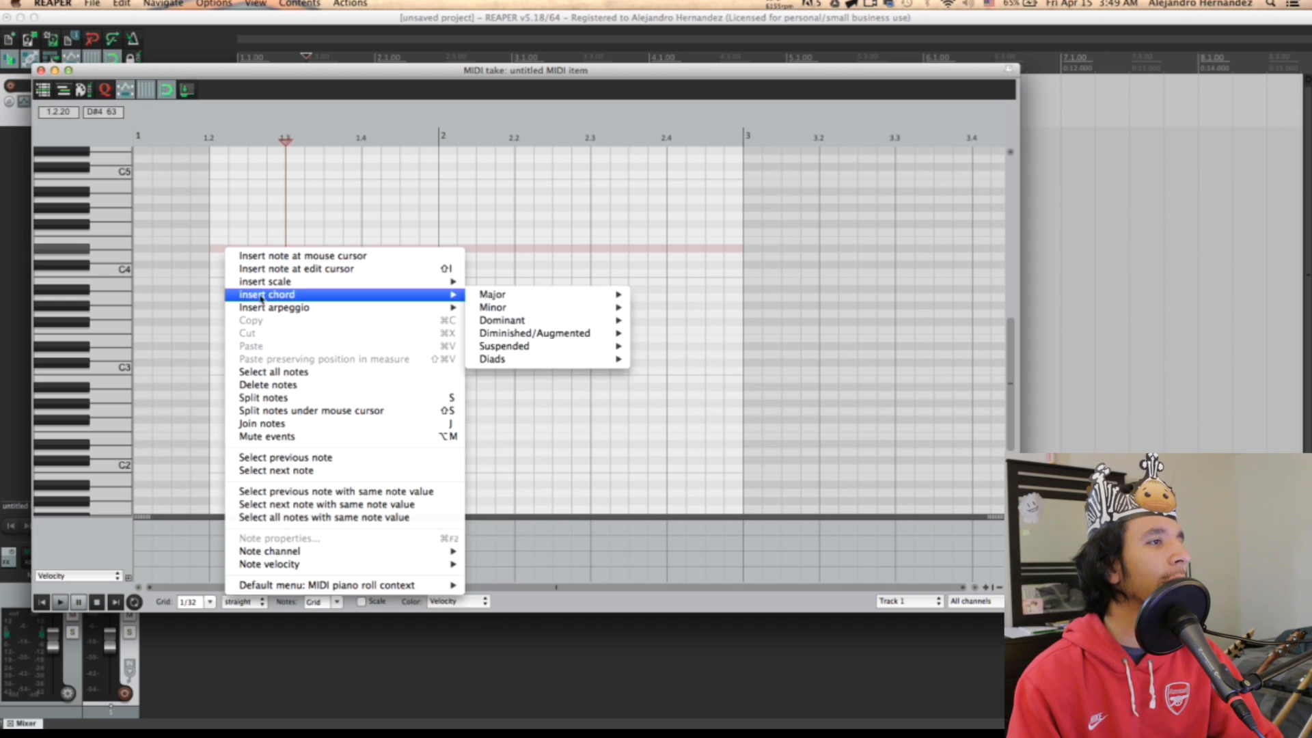
{"action": "mouse_move", "coordinate": [286, 321]}
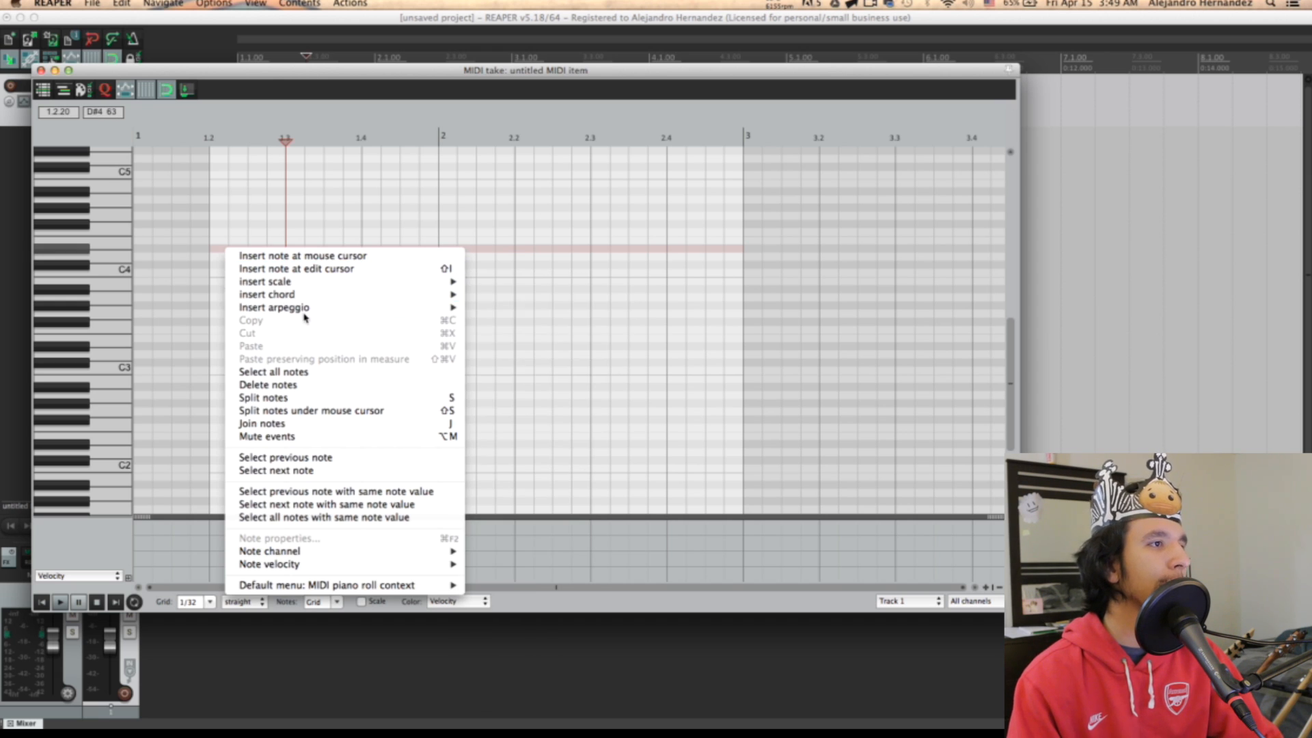
{"action": "mouse_move", "coordinate": [304, 308]}
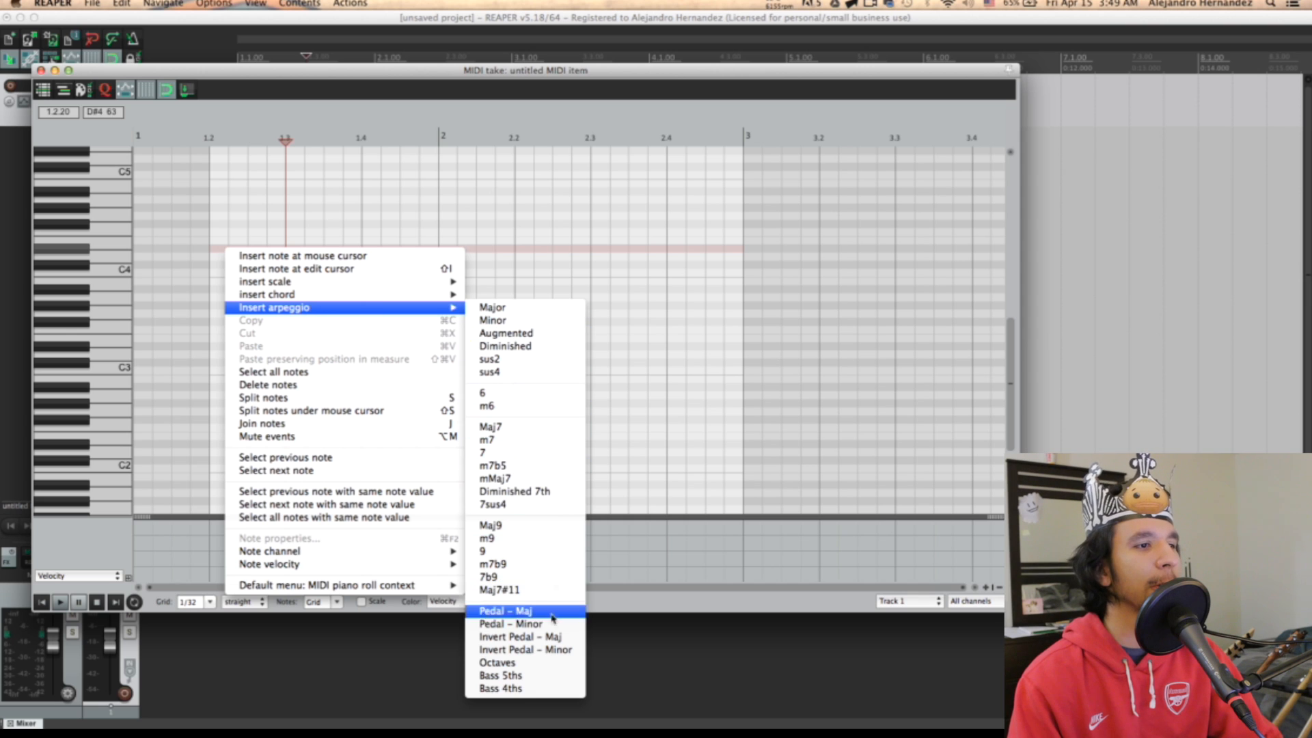
{"action": "mouse_move", "coordinate": [287, 295]}
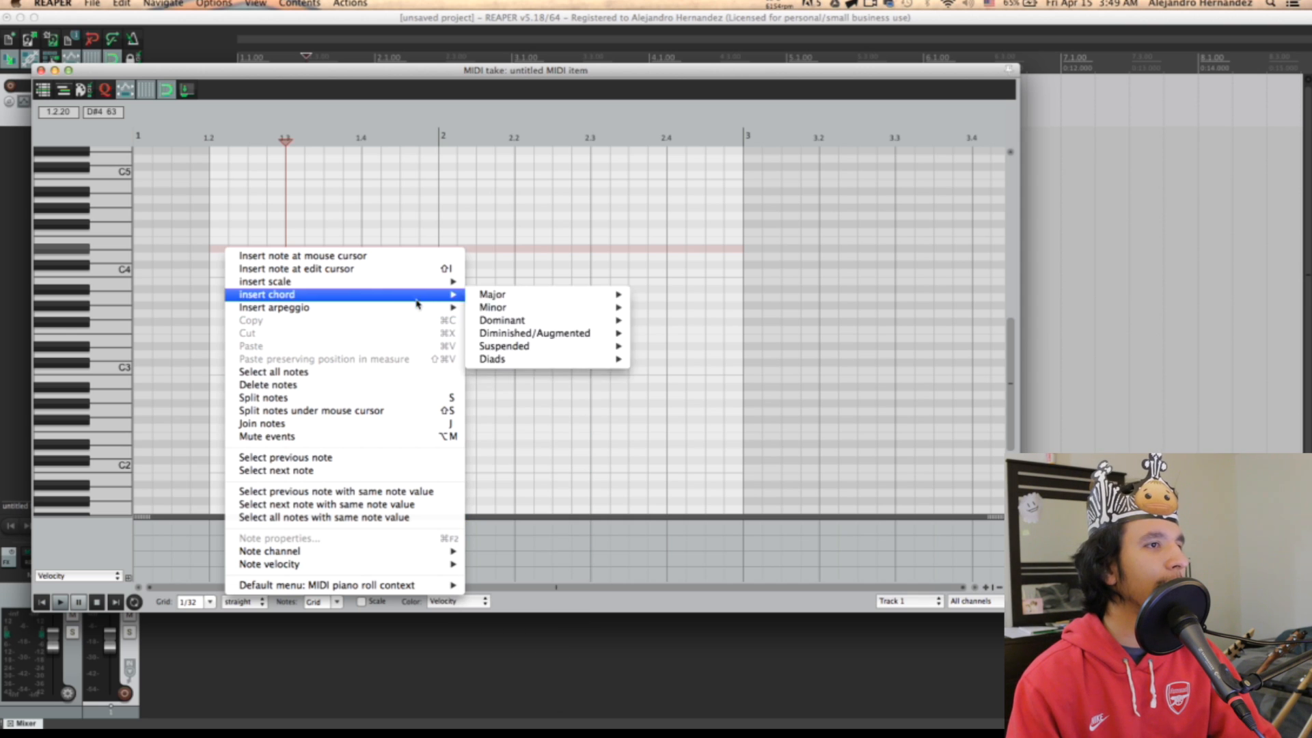
{"action": "mouse_move", "coordinate": [274, 307]}
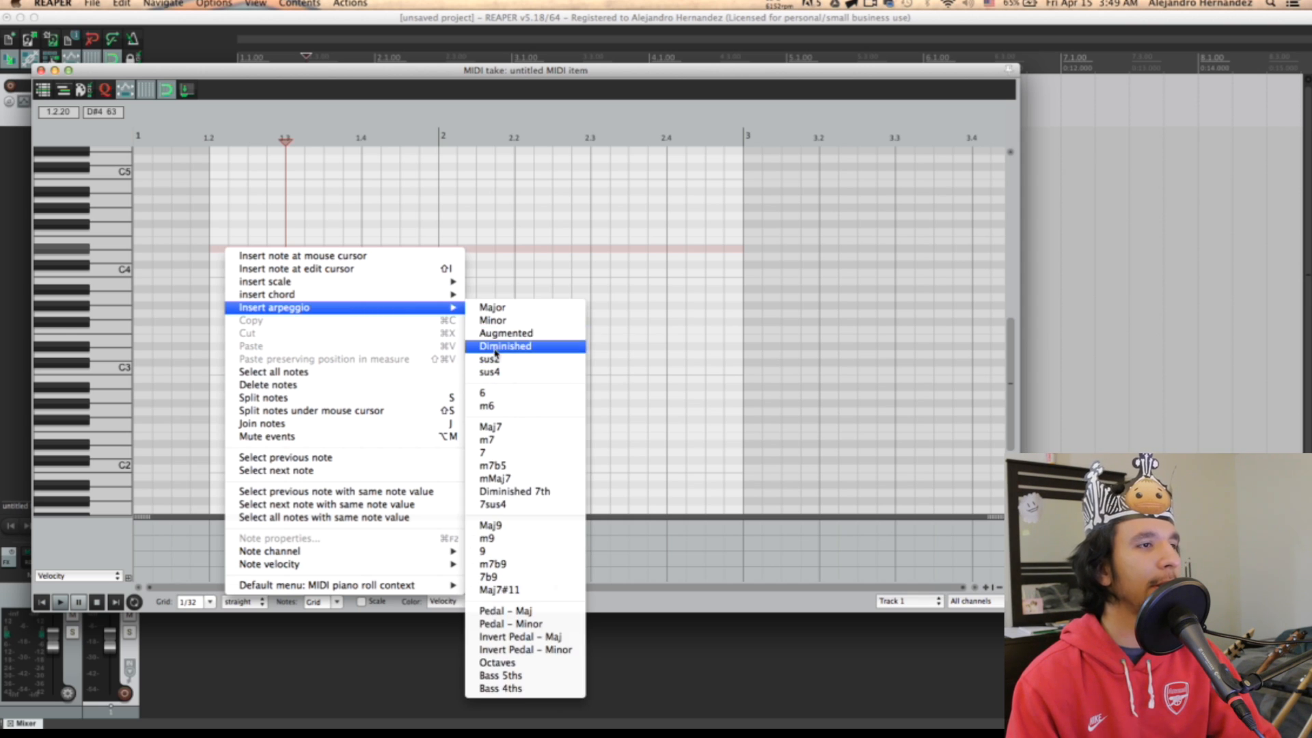
{"action": "left_click", "coordinate": [504, 346]}
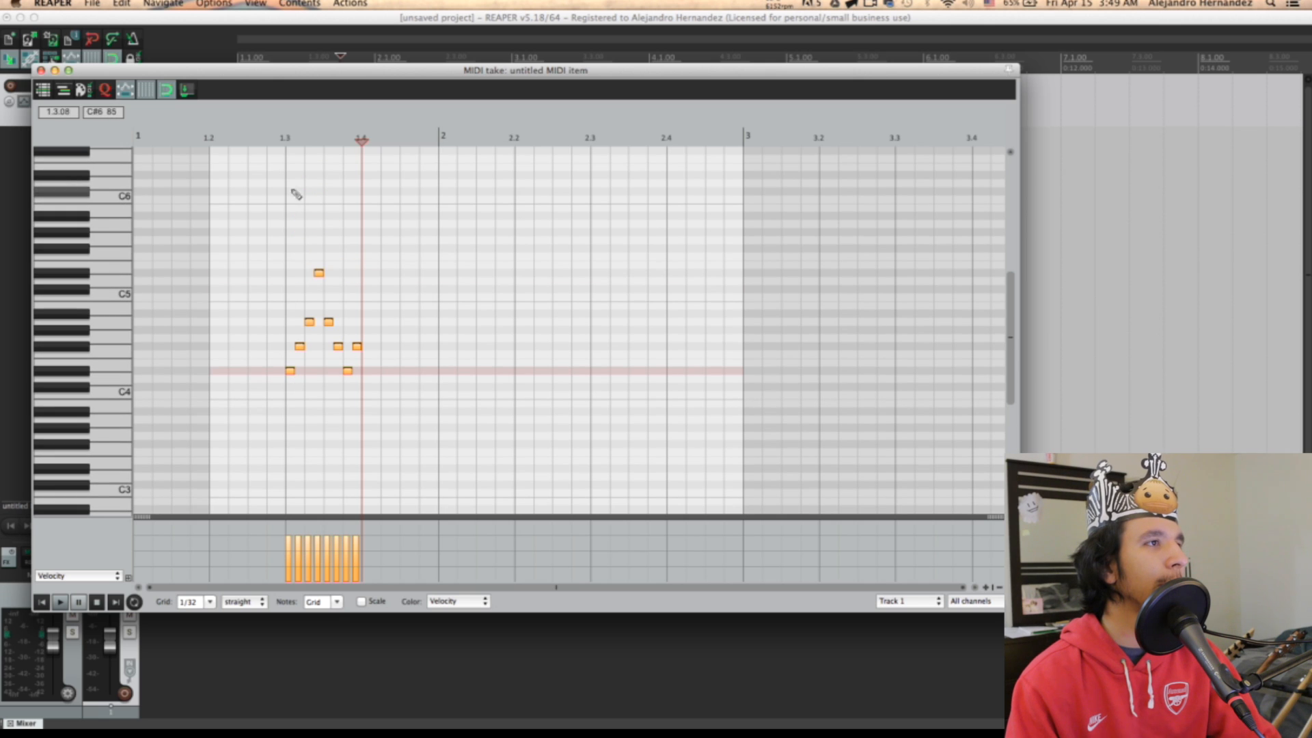